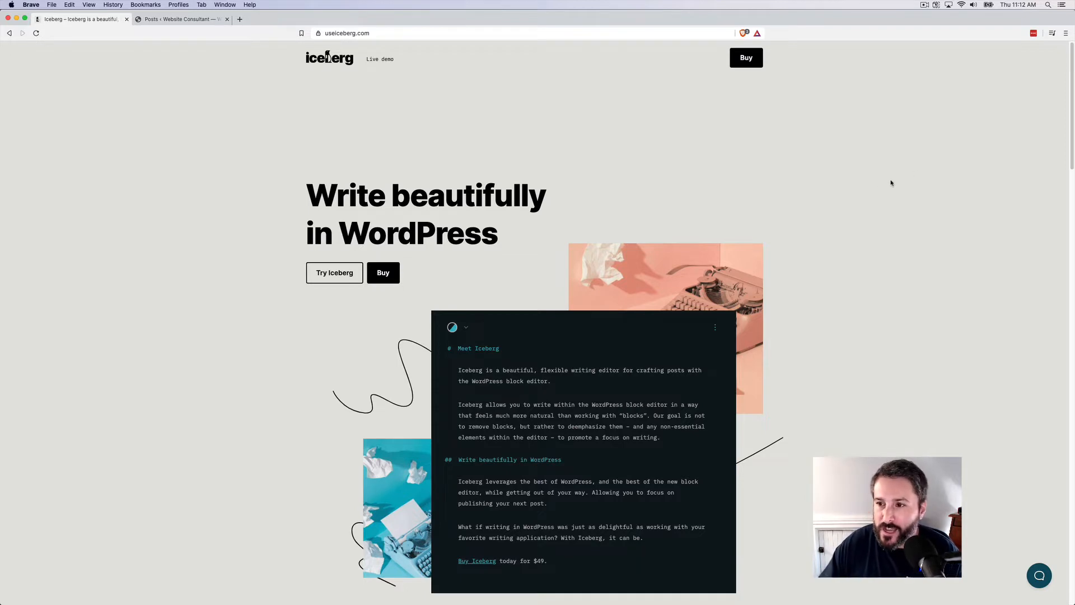
Scroll the Iceberg site and open its checkout page for the $49 single-site plan.
scroll(down, 3)
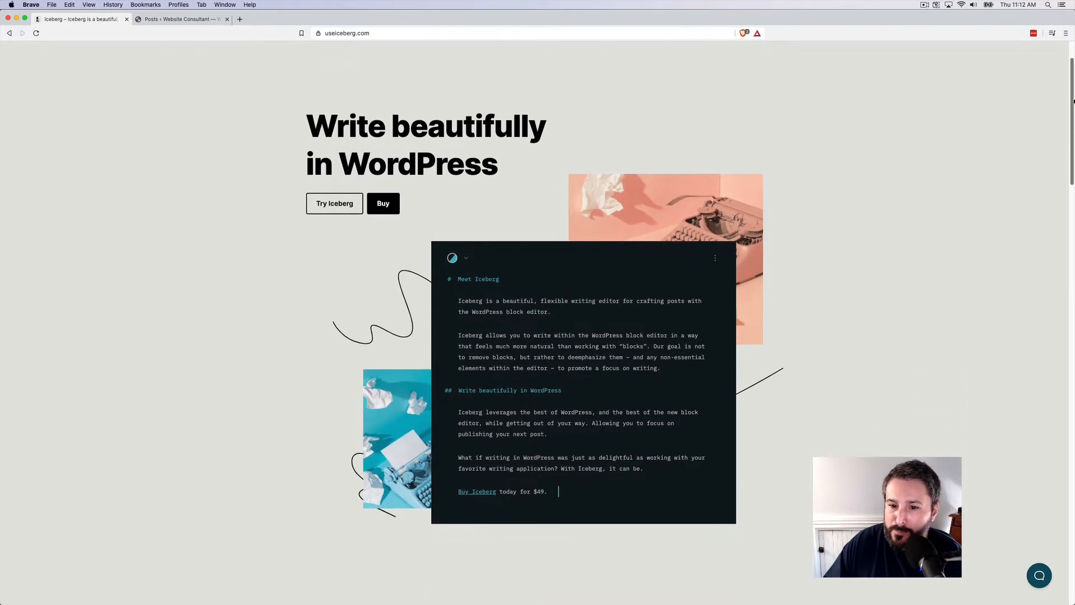
scroll(down, 3)
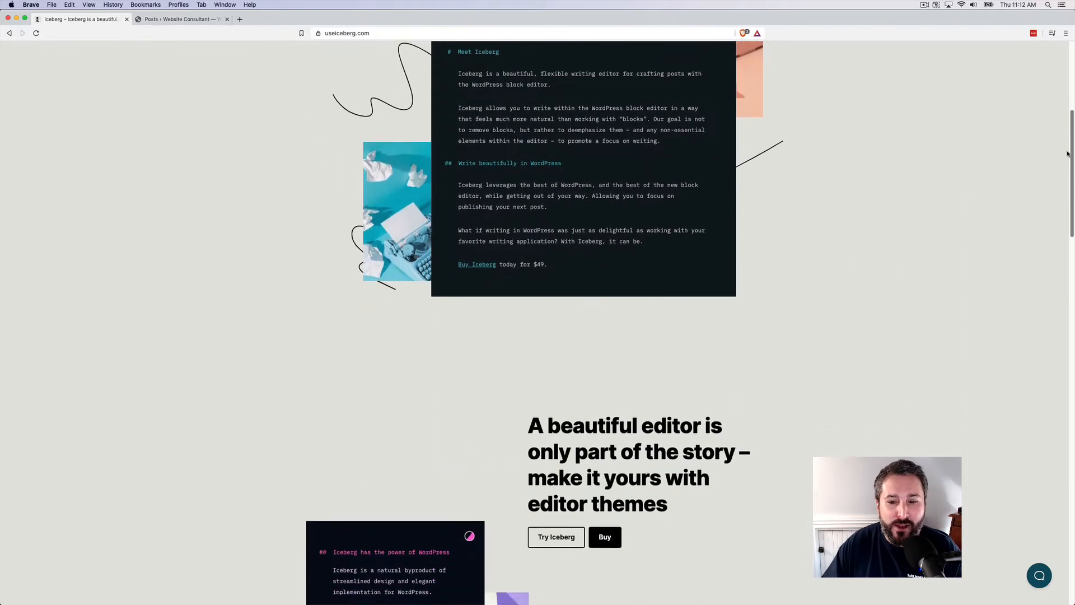
scroll(down, 3)
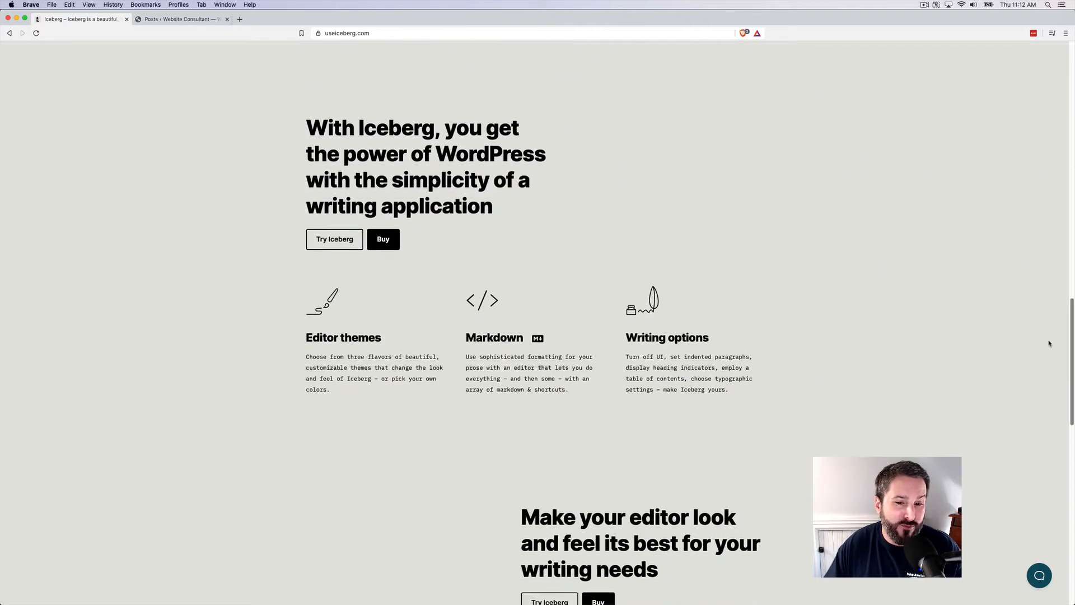
scroll(down, 3)
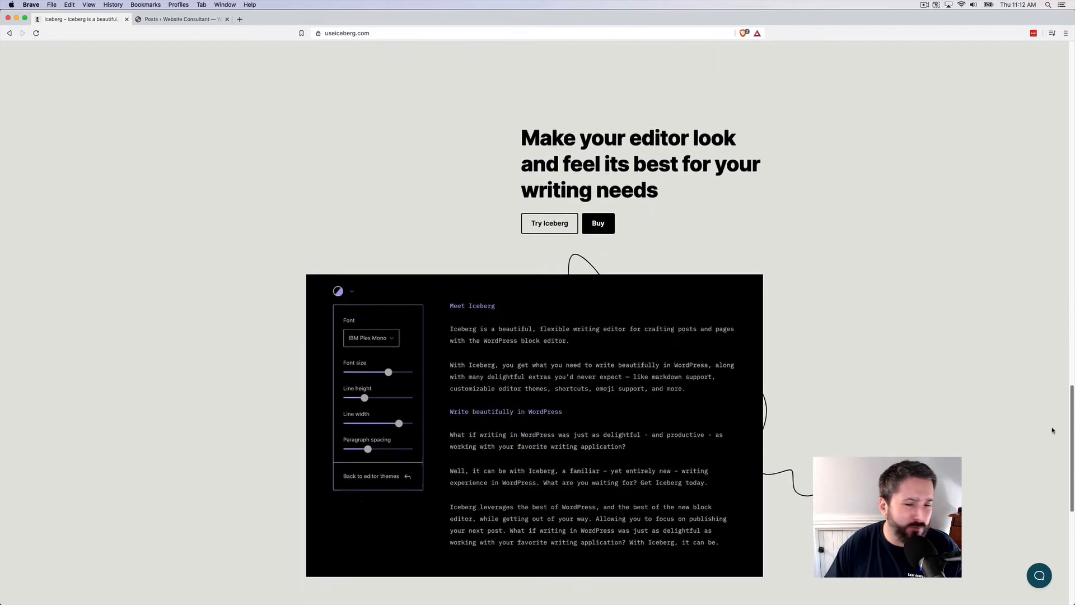
scroll(down, 3)
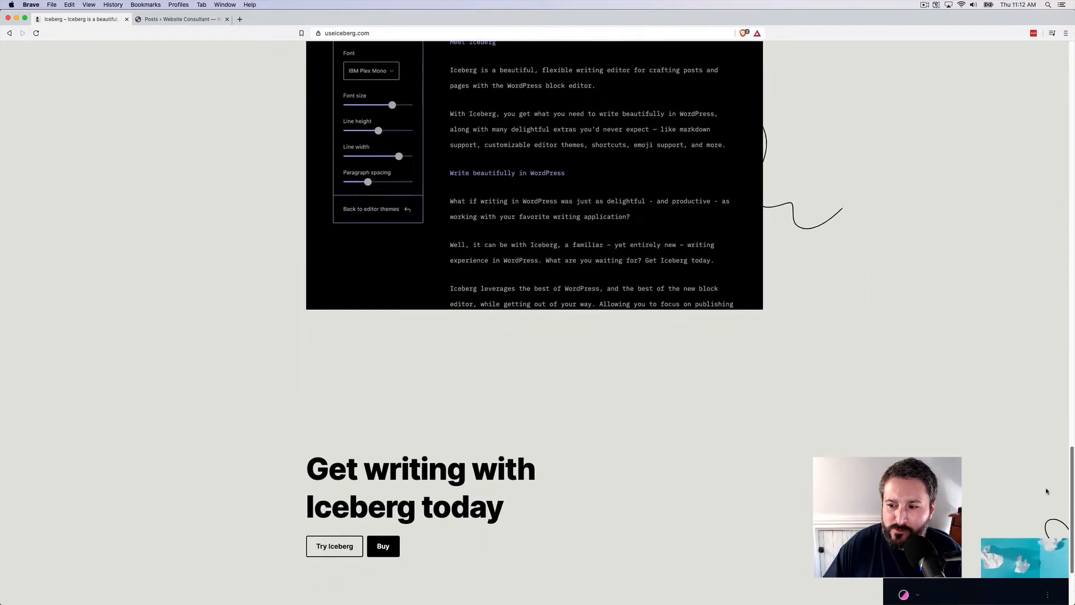
scroll(down, 3)
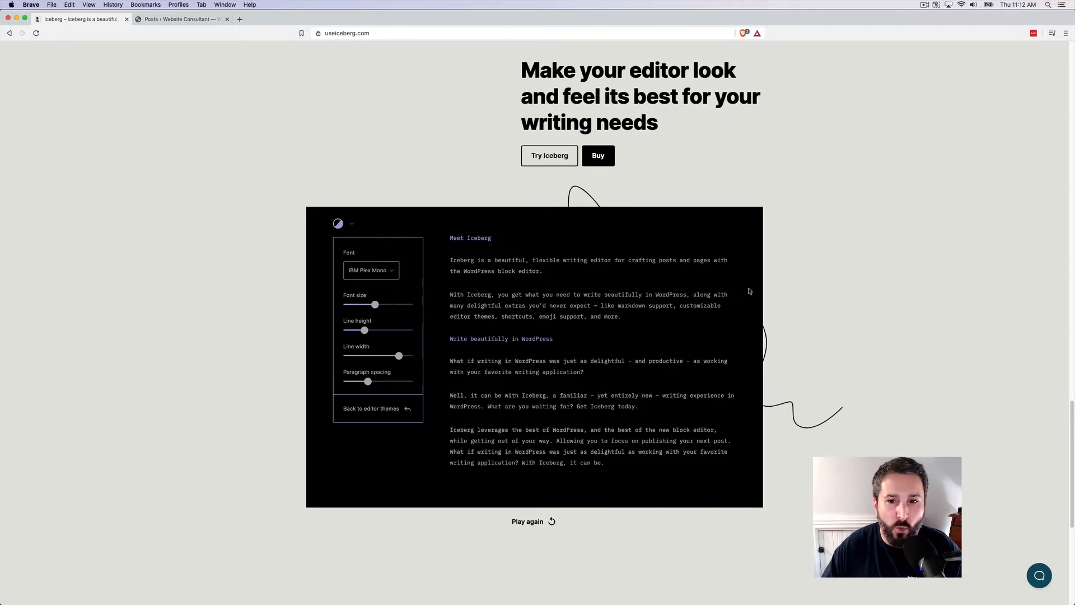
click(598, 155)
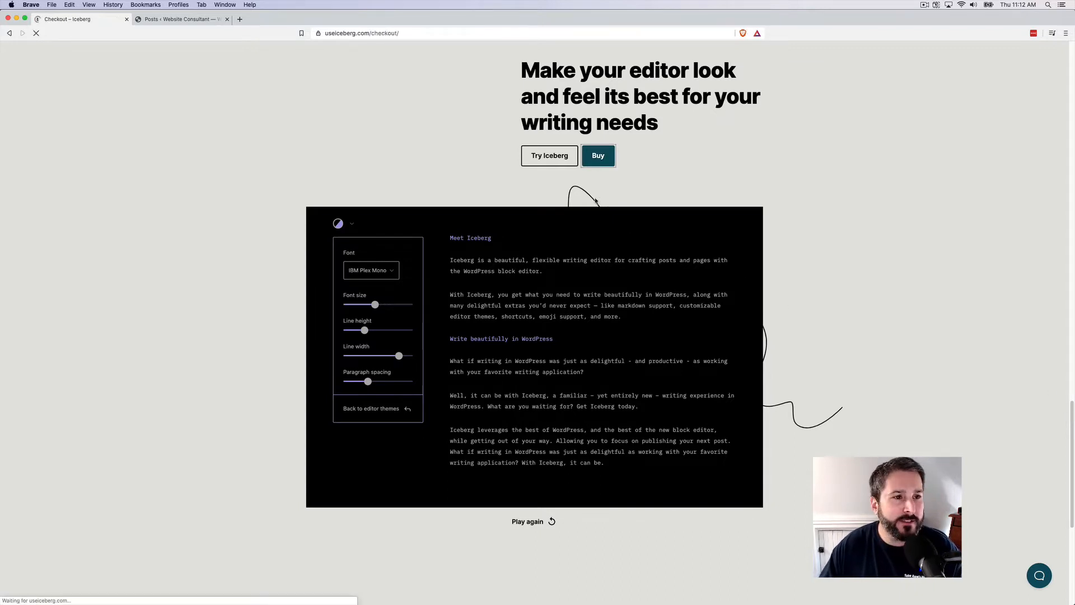
click(598, 155)
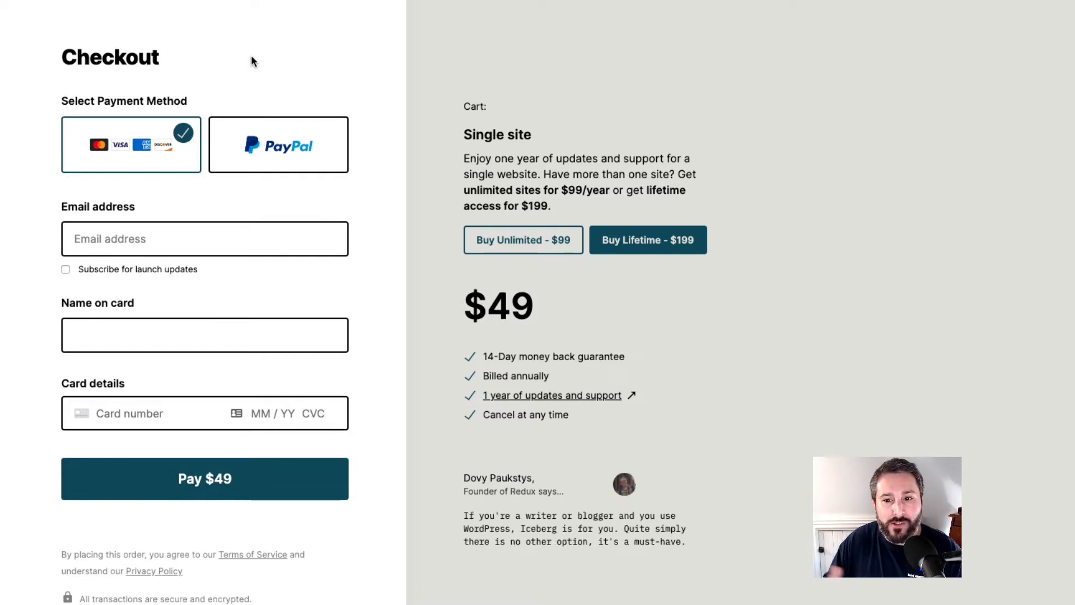
mouse_move(440, 230)
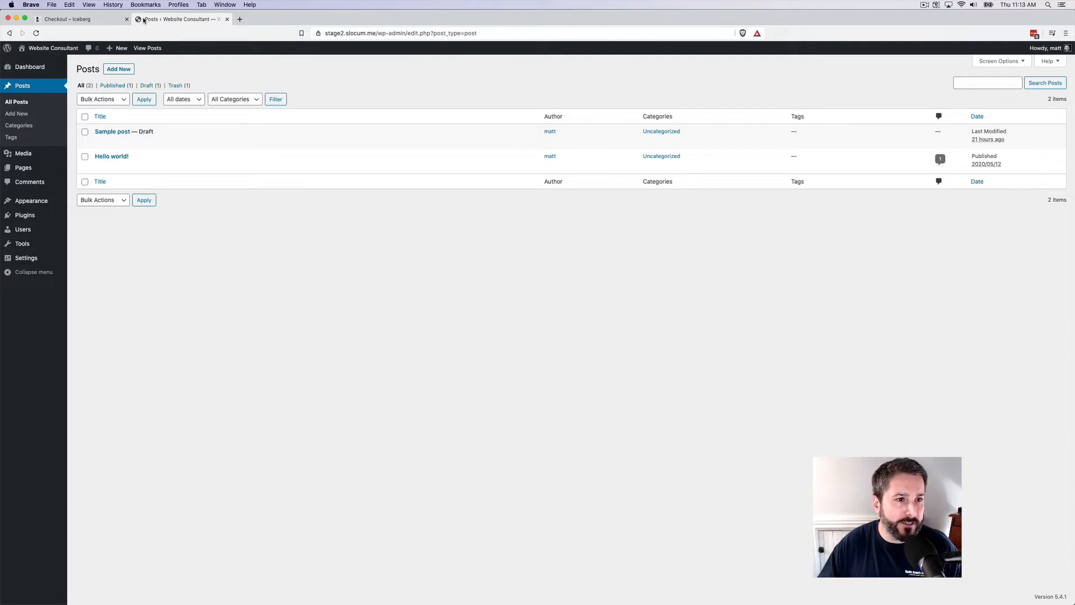
Create a post titled 'Test post' starting 'I'm writing lots of text here and I'll copy and paste…'.
click(119, 69)
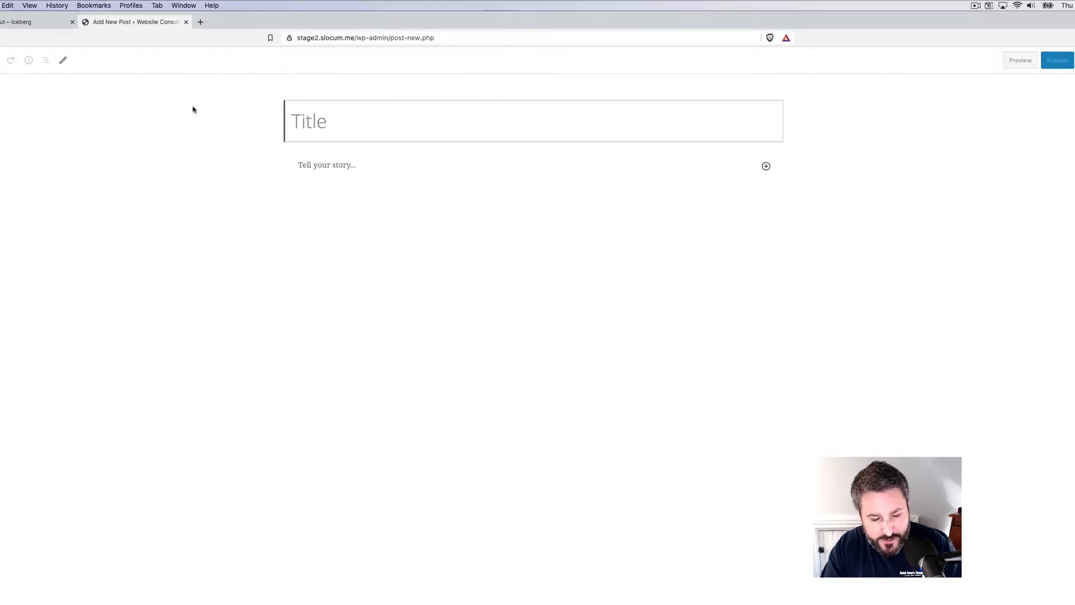
text(Test post)
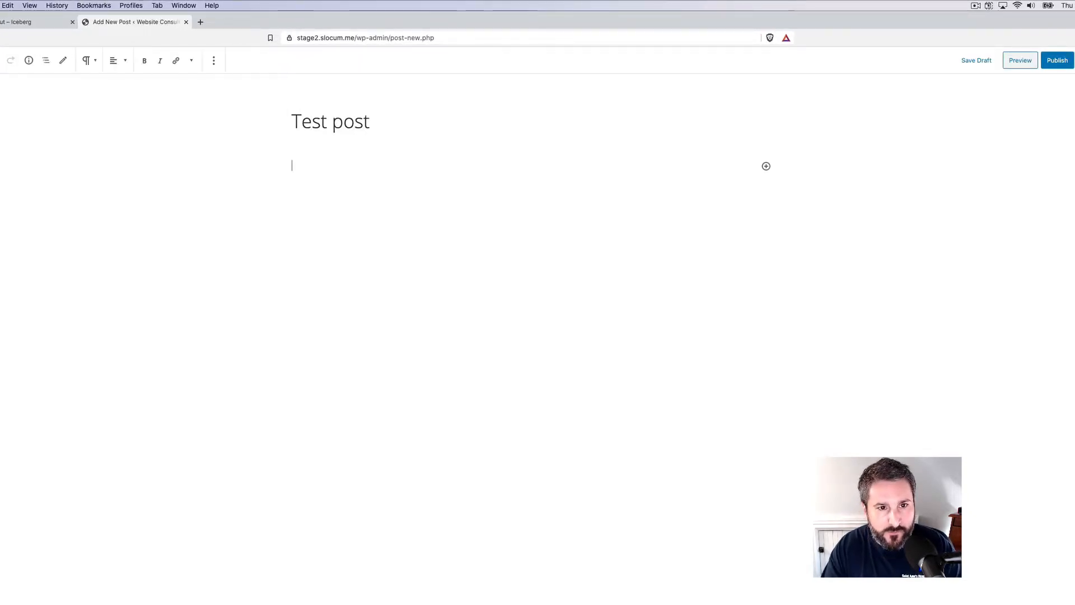
text(I'm writ)
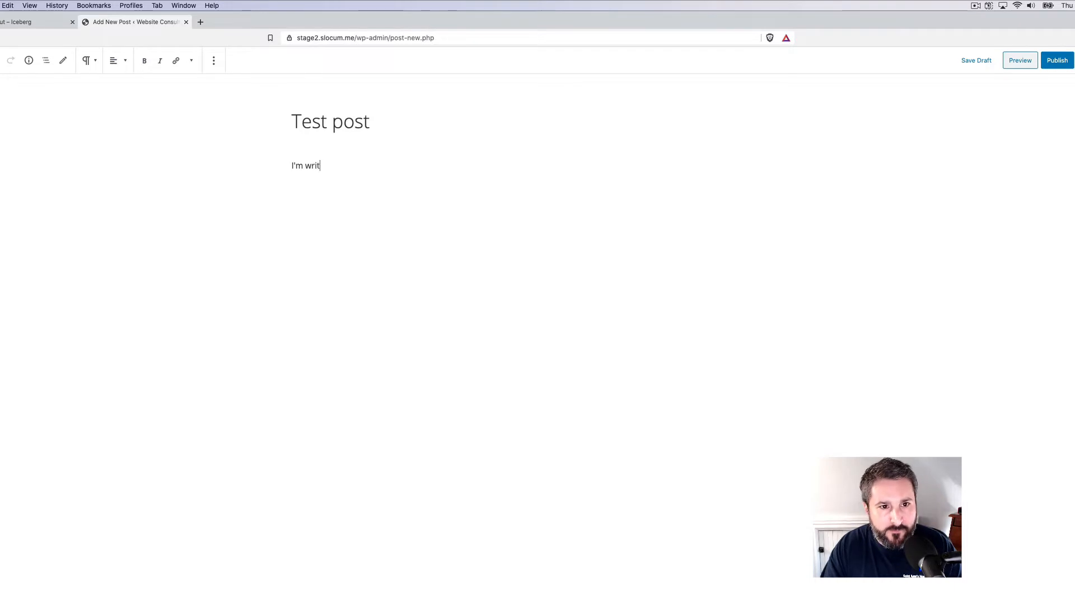
text(ing lots of text he)
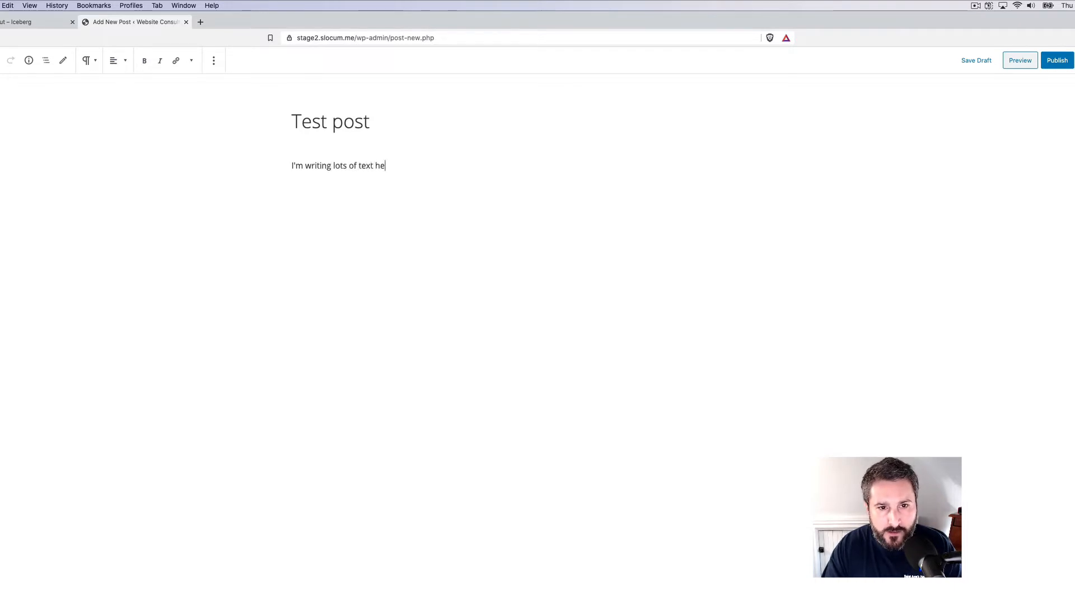
text(re and I'll copy an)
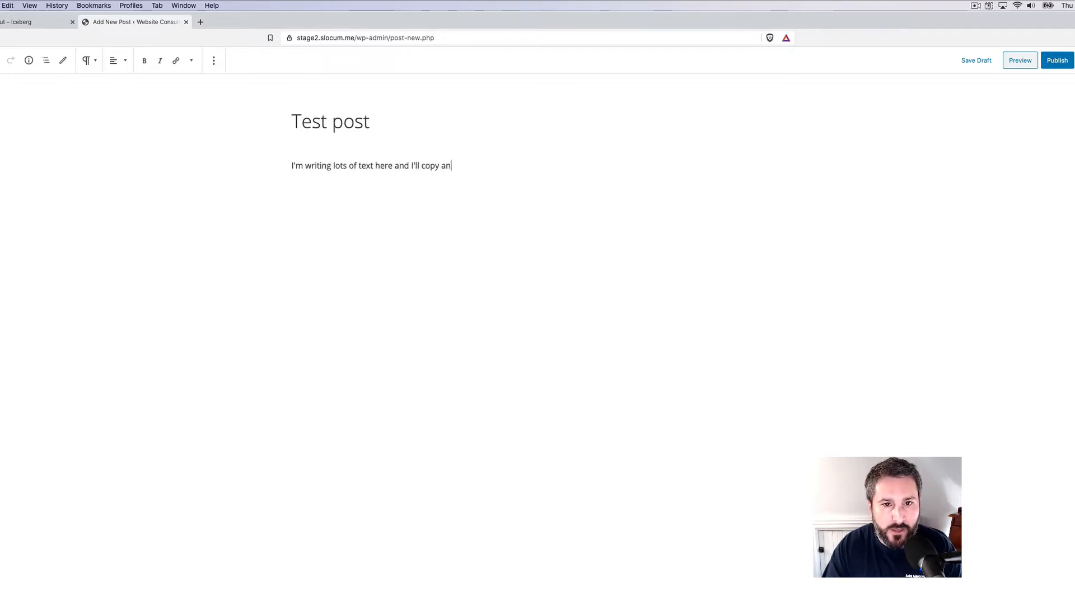
text(d paste to make it)
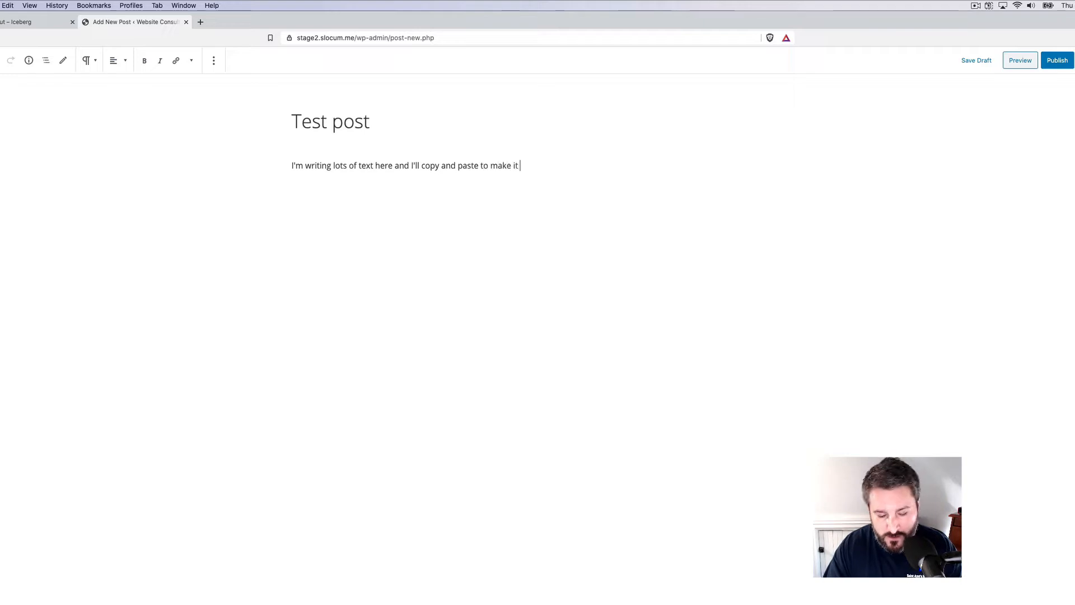
text(as big as possible.)
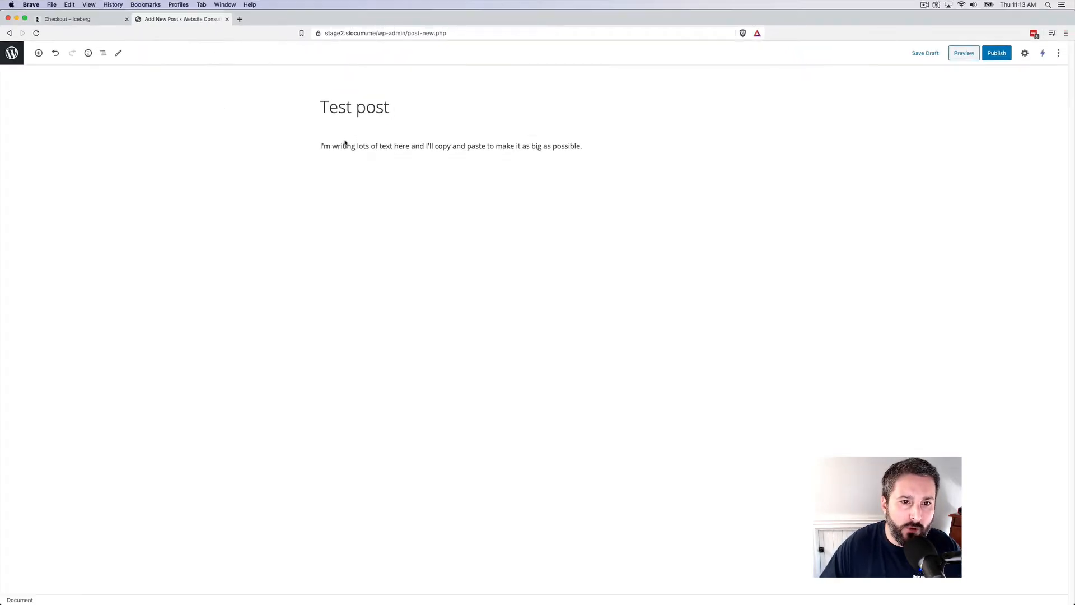
Replace the paragraph with many 'Testing writing experience.' sentences and save the post.
triple_click(451, 147)
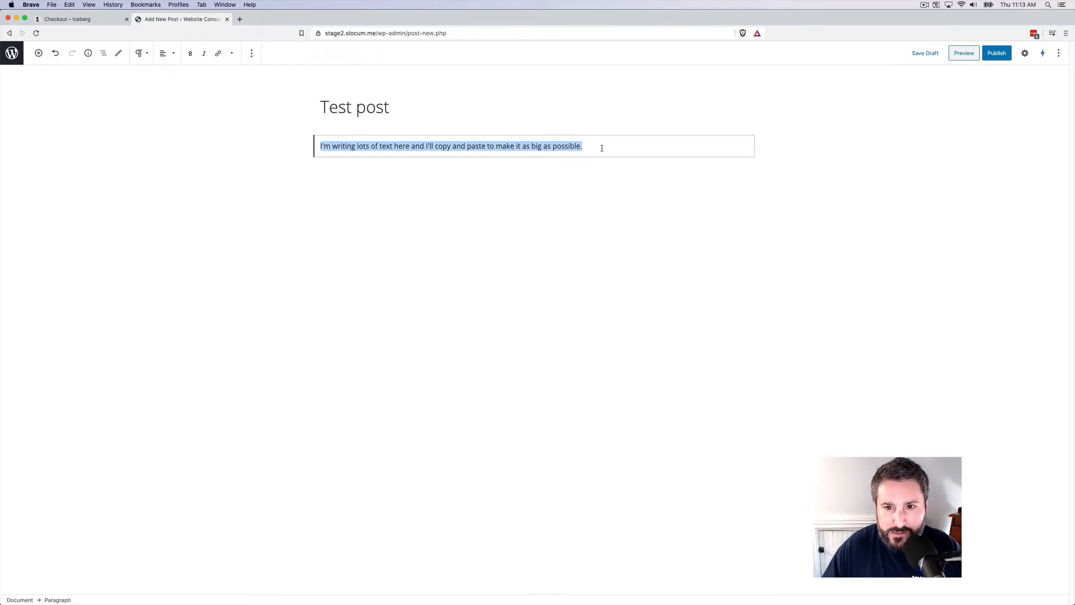
click(600, 147)
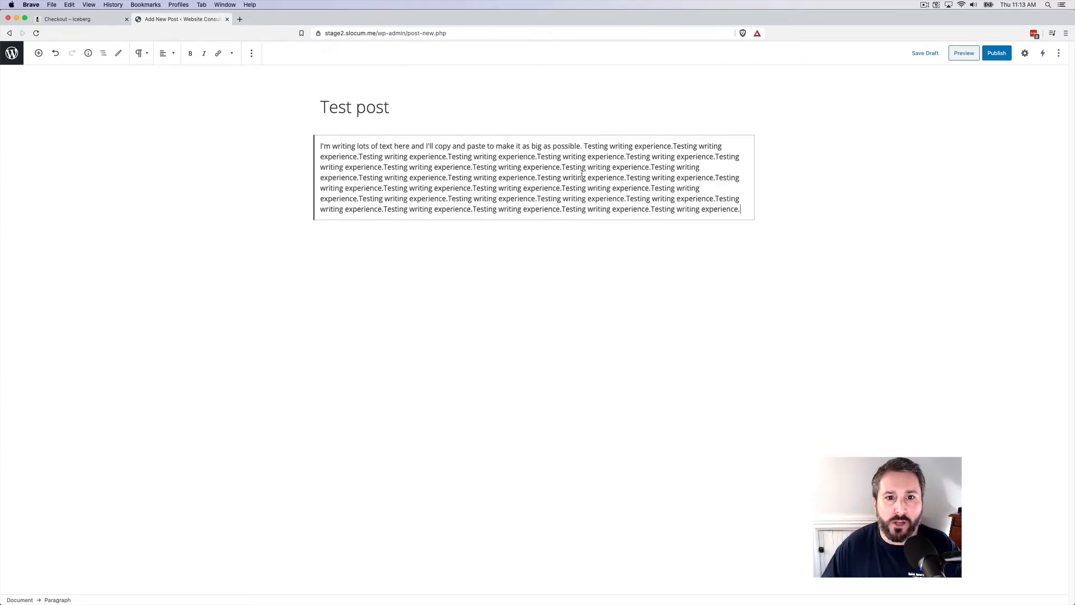
mouse_move(673, 290)
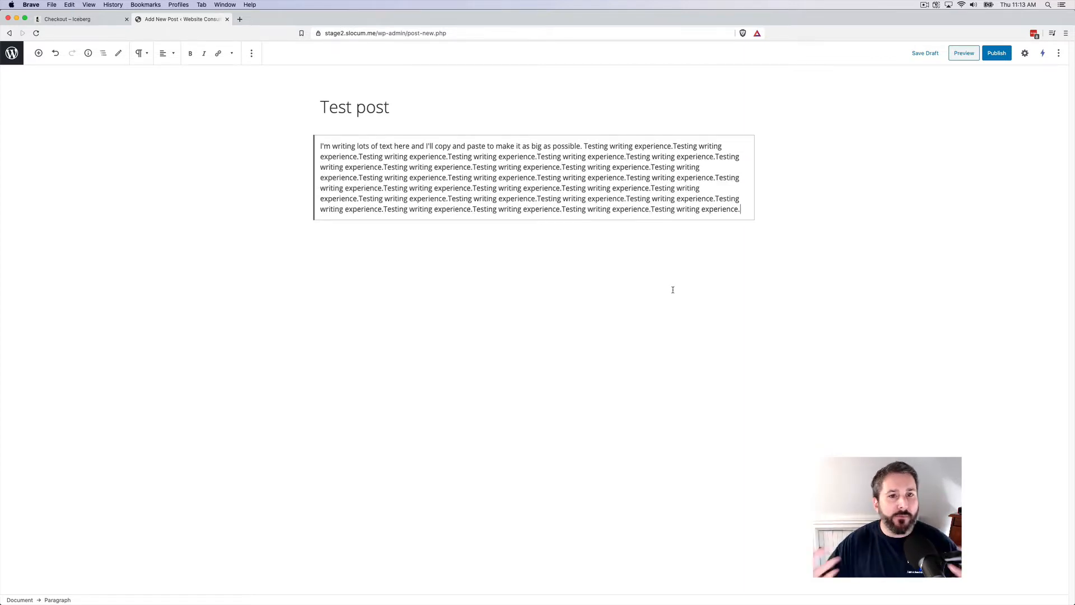
click(355, 107)
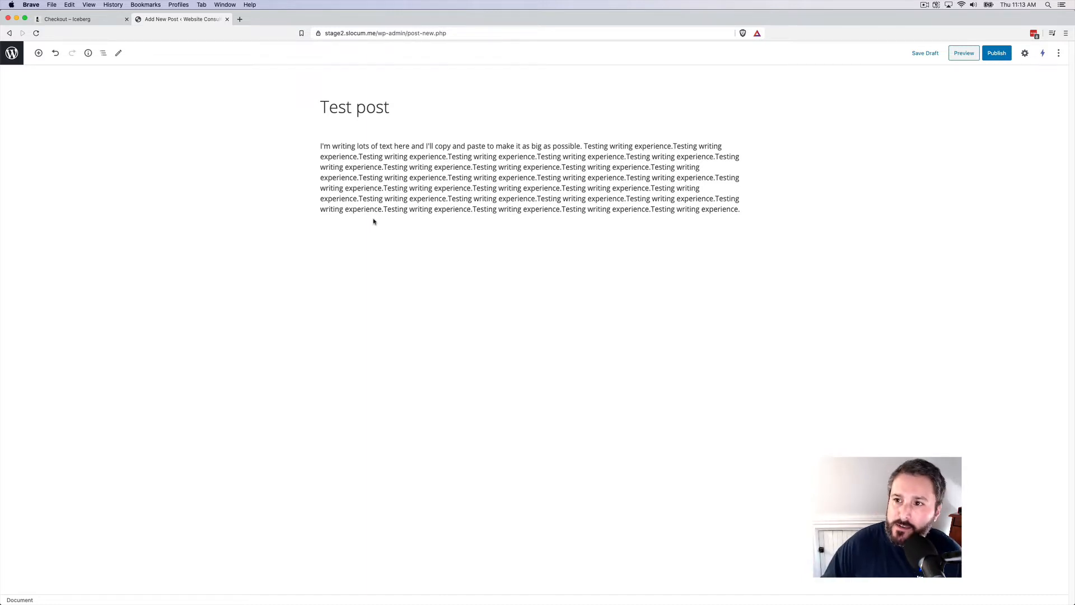
click(997, 53)
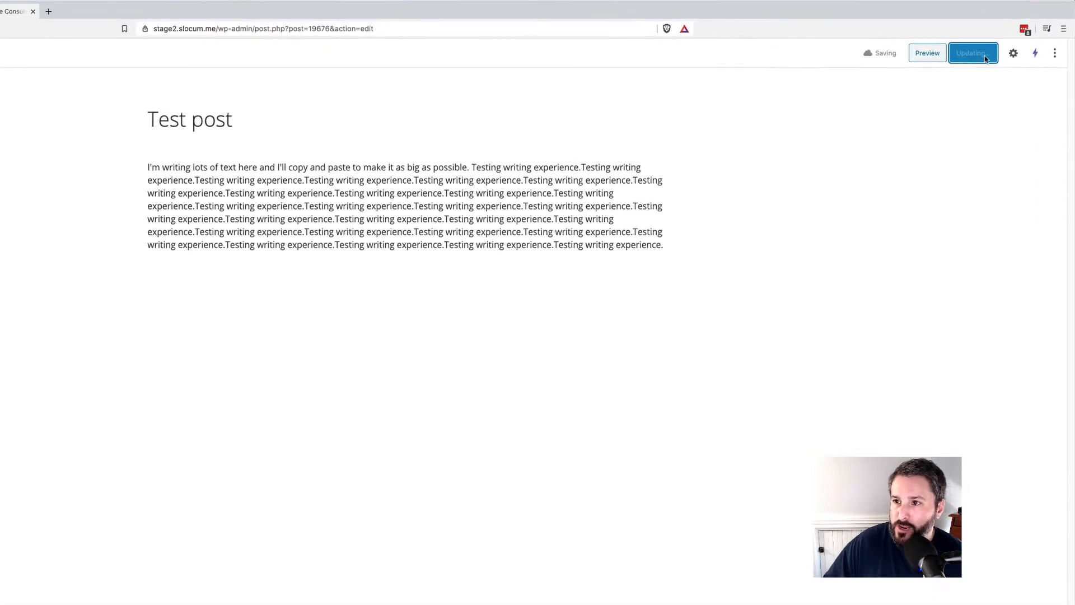
click(1053, 53)
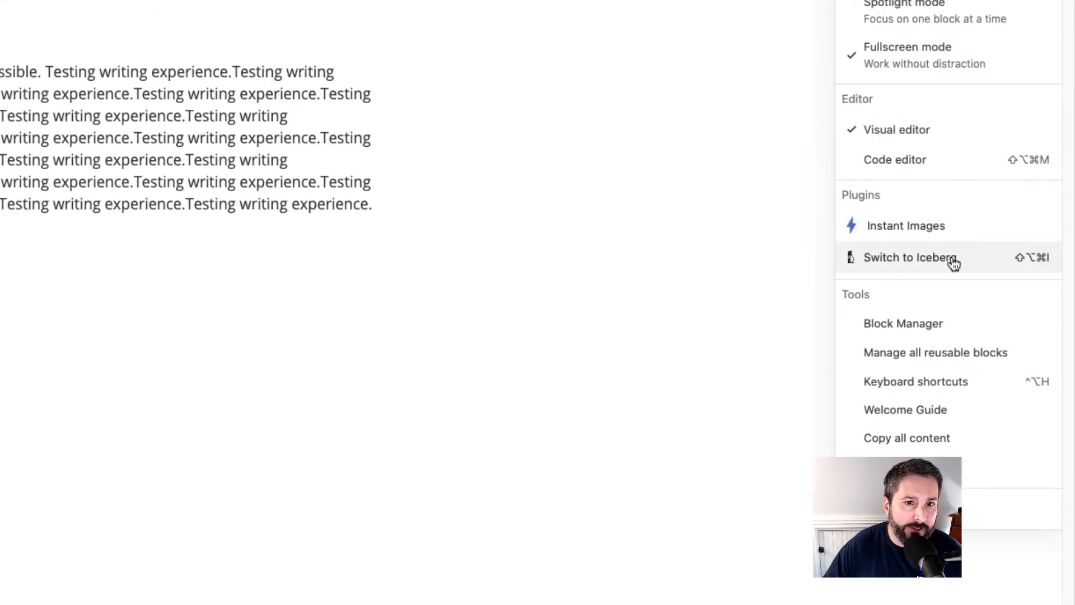
Switch the Test post to Iceberg and scroll through the dark-themed repeated text.
click(911, 258)
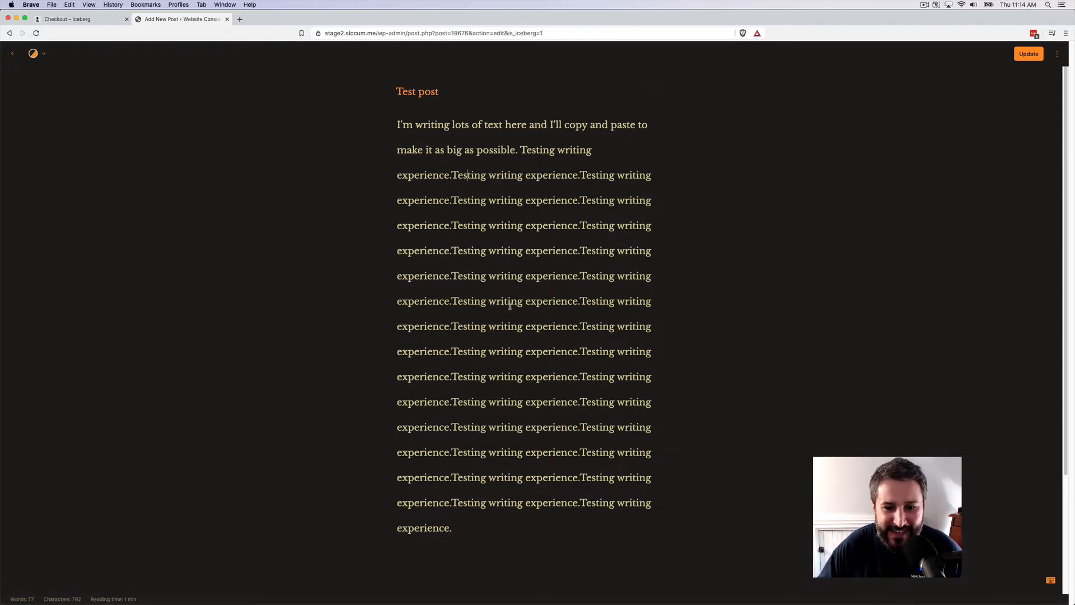
scroll(down, 3)
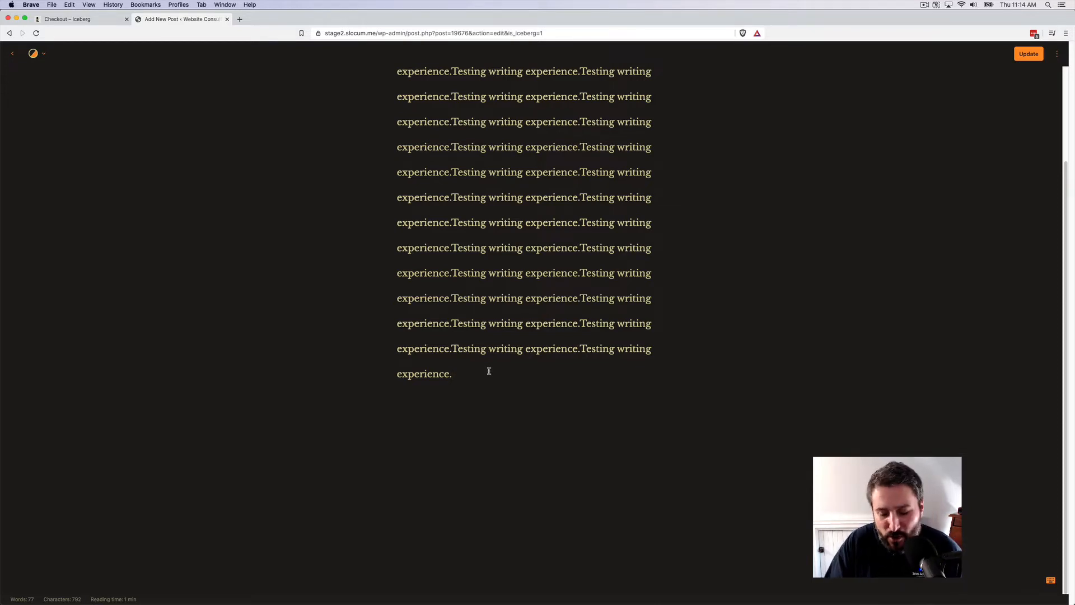
scroll(down, 3)
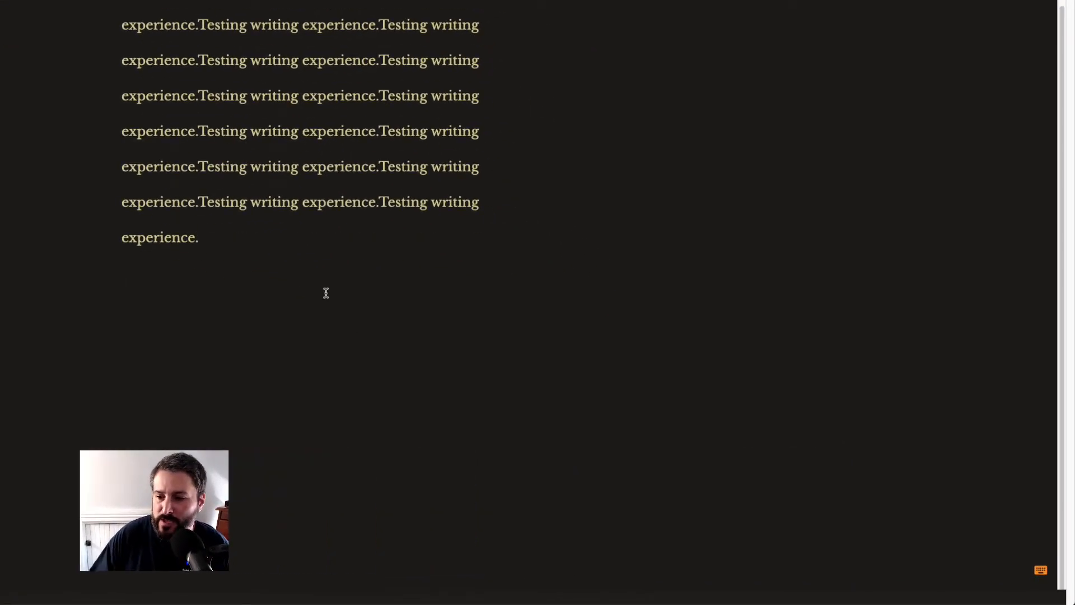
Place the cursor after the long paragraph to begin a '# Heading 1' line.
click(1043, 569)
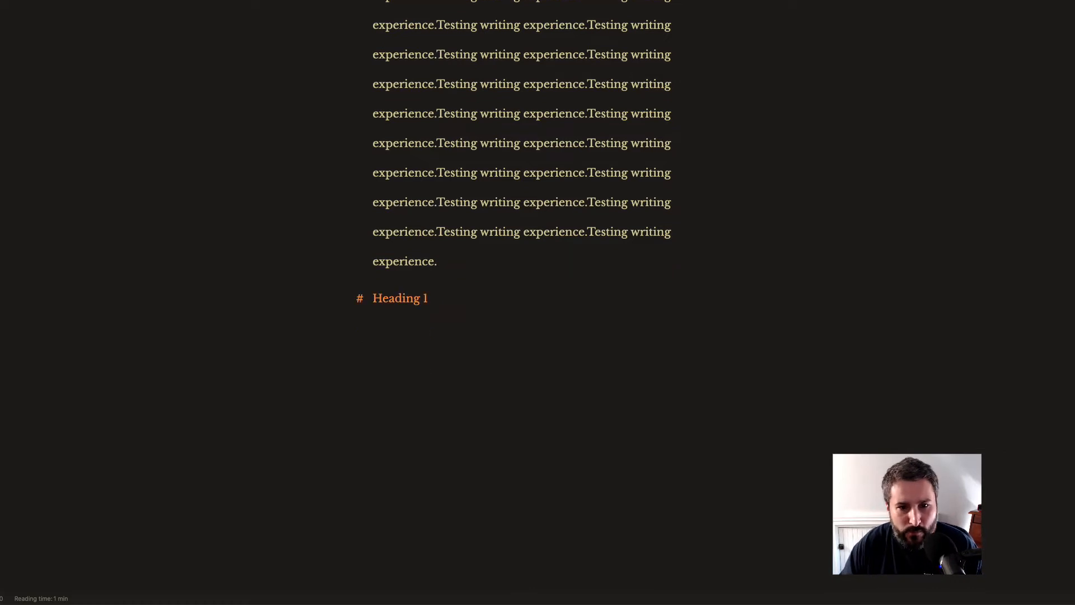
Add sample sentences under Heading 1 and type '#### Heading' for a level-four heading.
drag(437, 201, 437, 260)
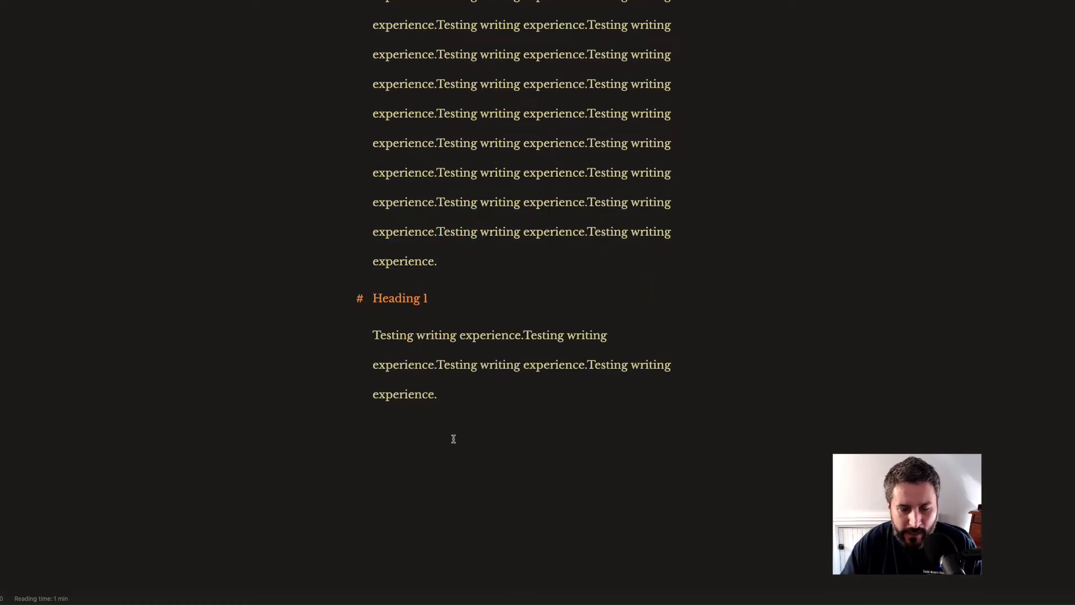
scroll(down, 3)
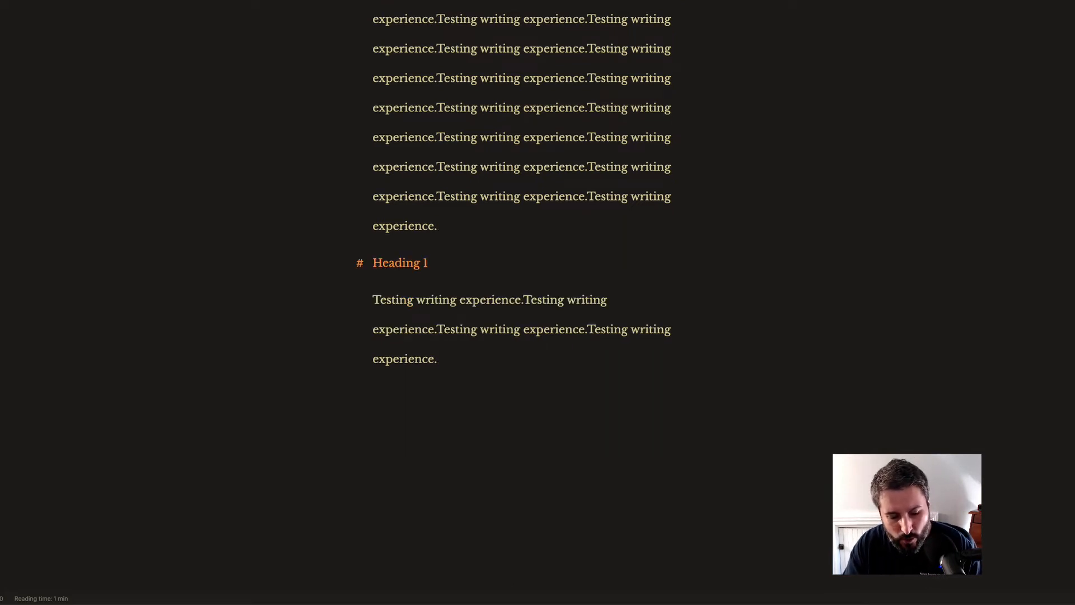
text(####)
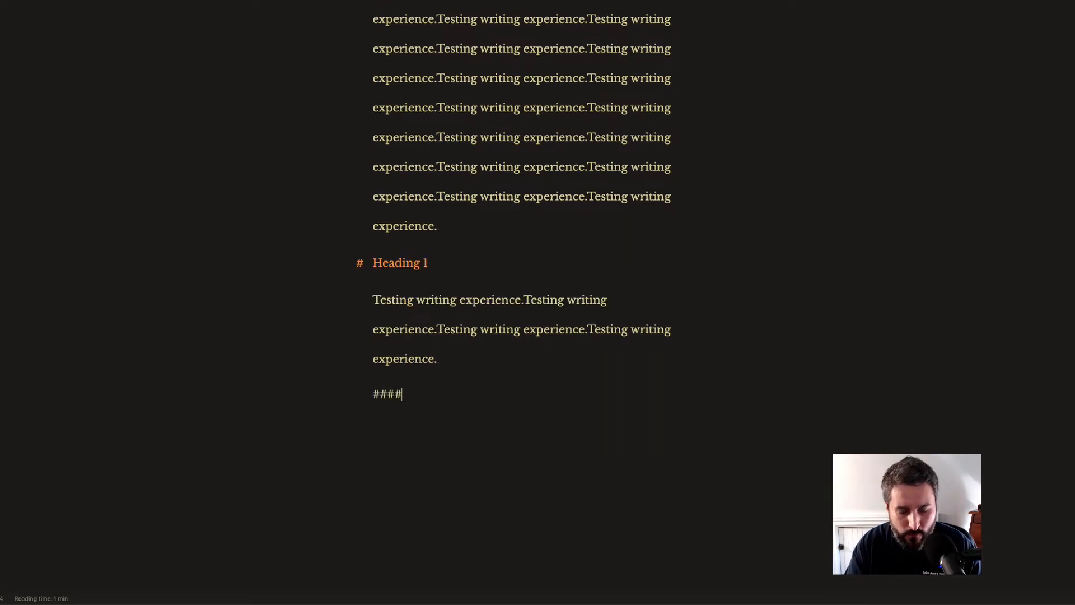
text(Heading)
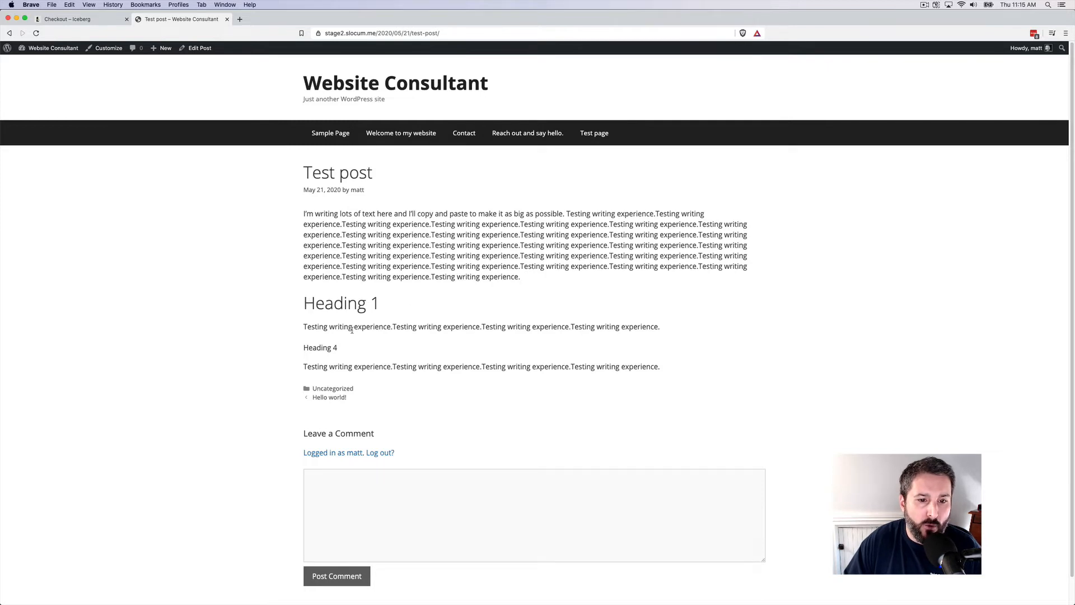
mouse_move(341, 350)
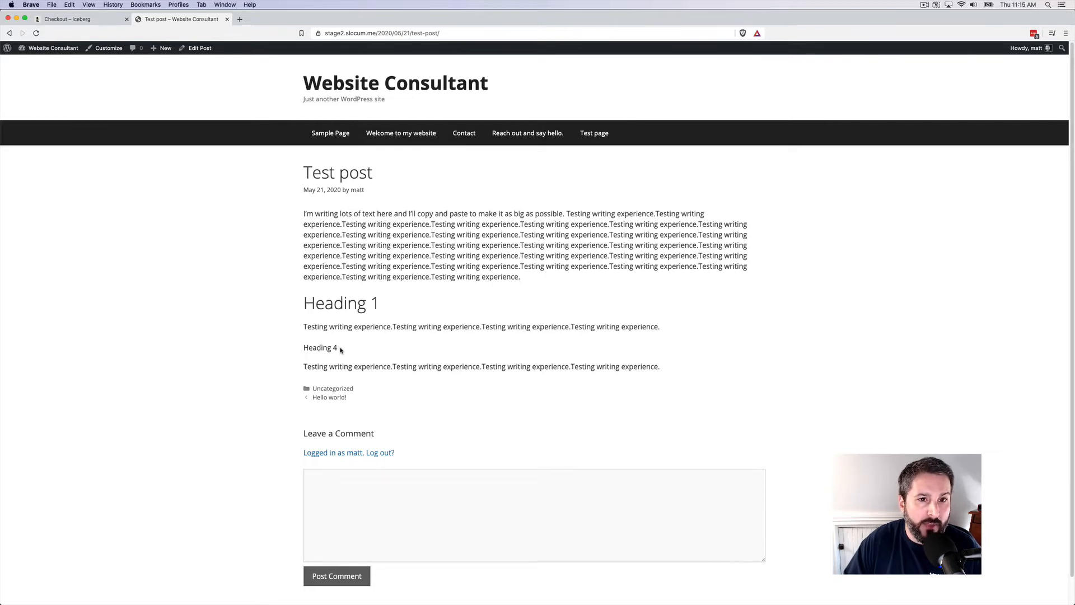
Reopen the Test post via Edit Post and scroll to Heading 1 and Heading 4.
click(200, 48)
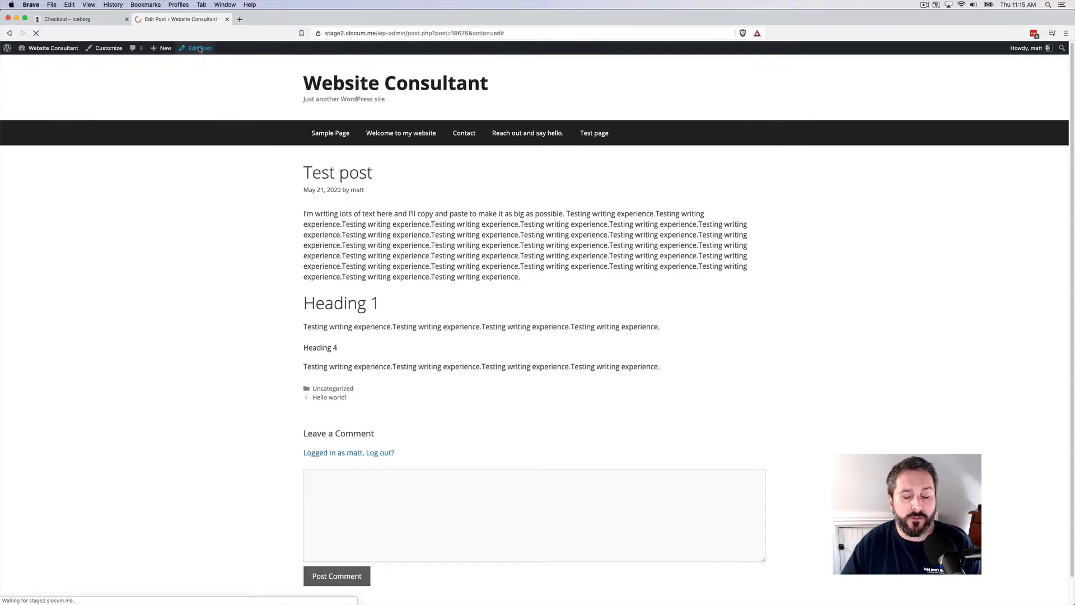
click(198, 48)
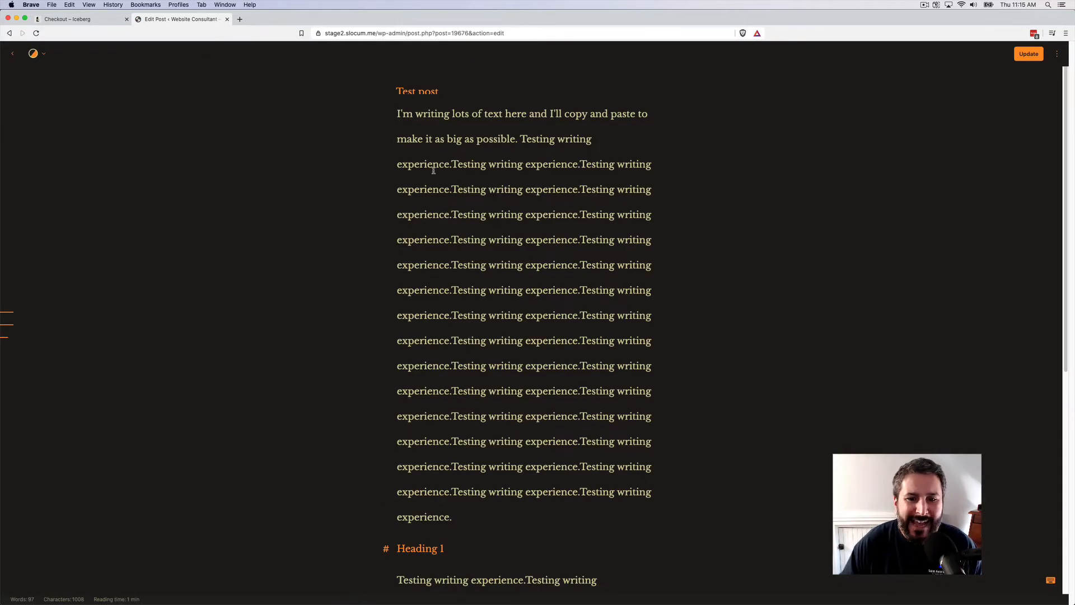
scroll(down, 3)
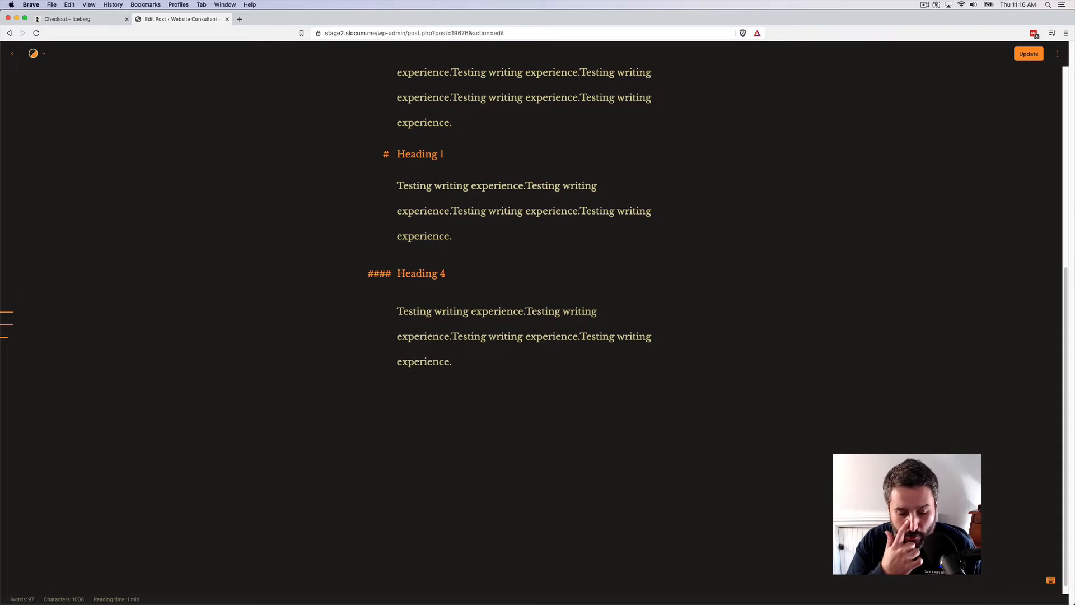
Type markdown lines for a bold 'bold' and an italic 'wow!' at the post's end.
text(*)
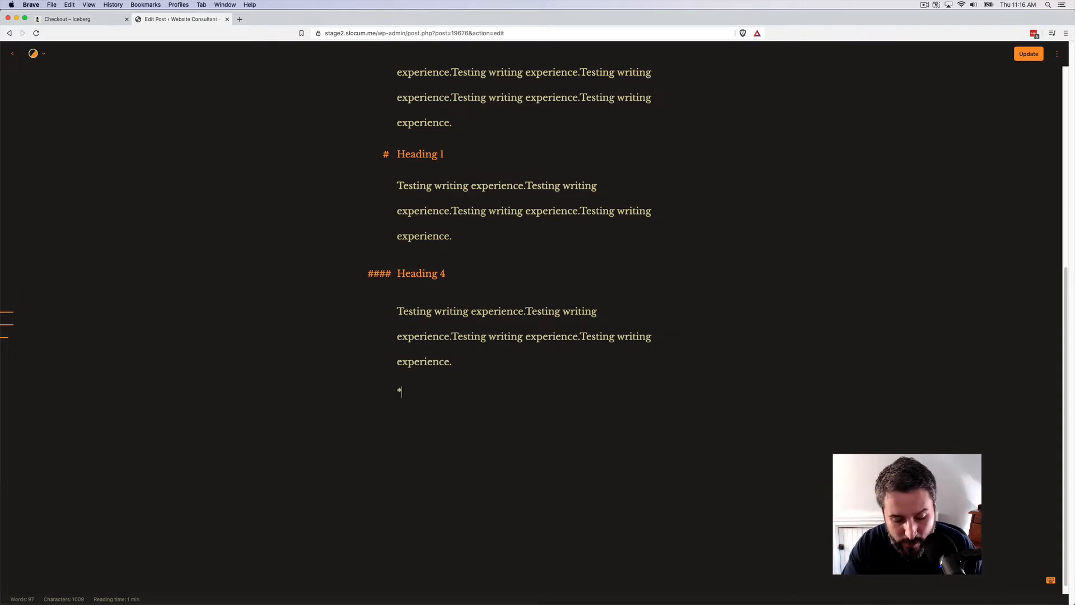
text(bold)
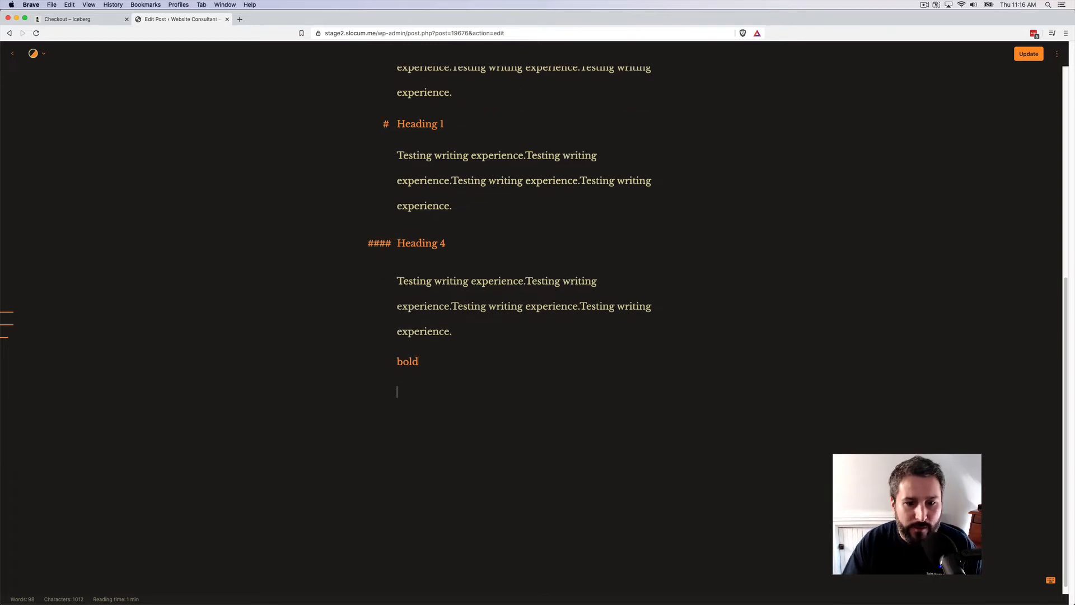
text(-)
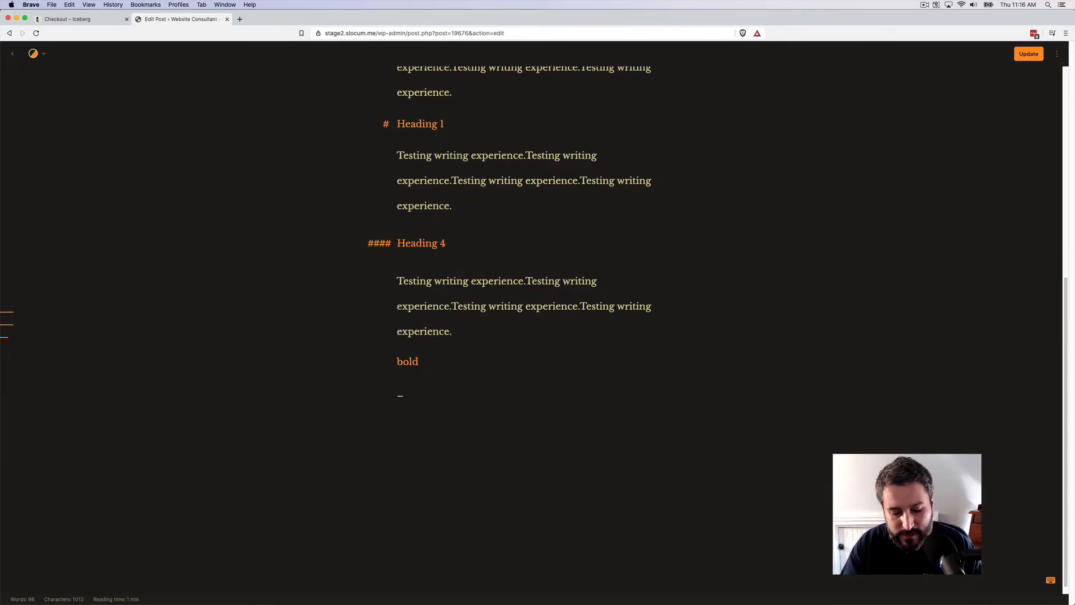
text(wow!)
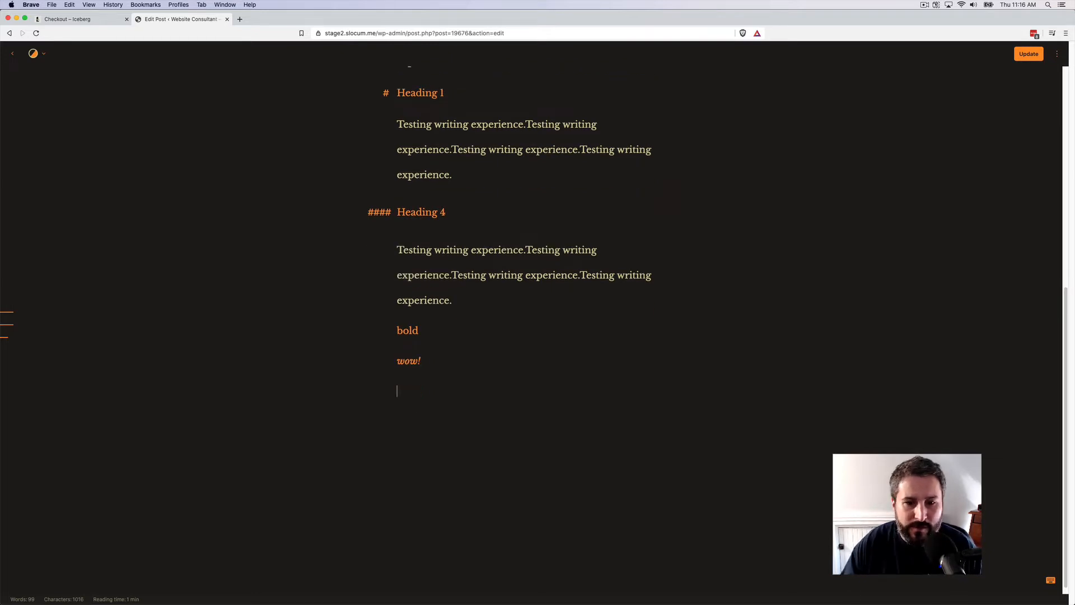
mouse_move(450, 413)
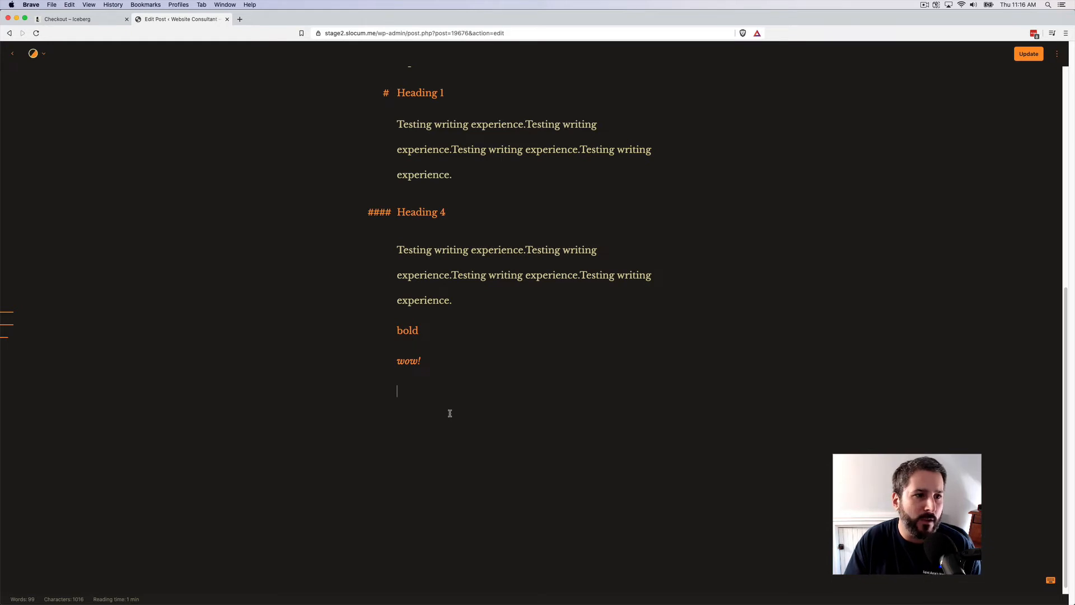
mouse_move(212, 181)
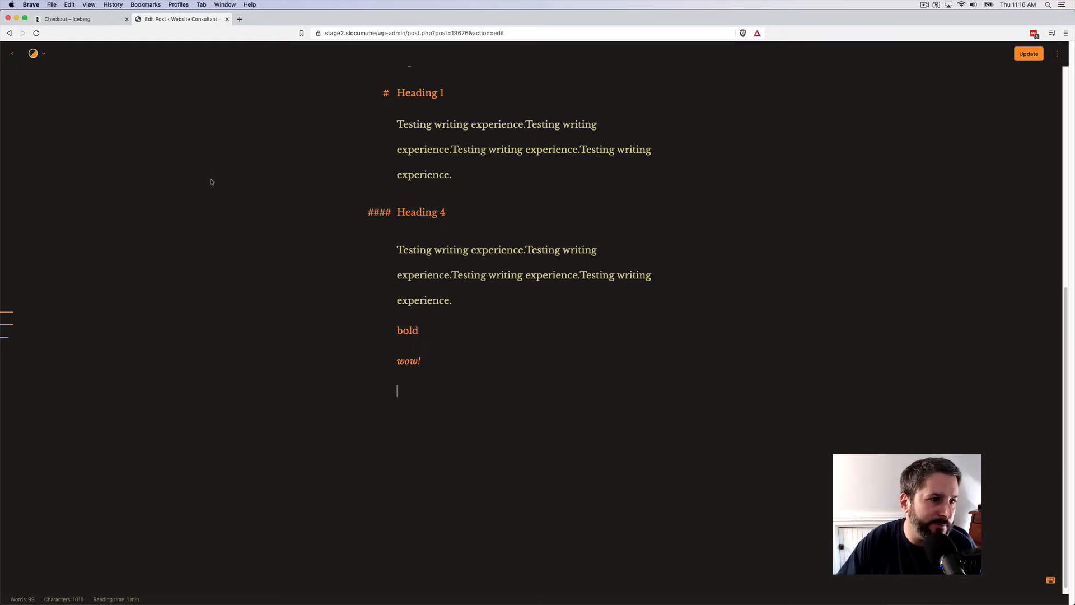
mouse_move(144, 124)
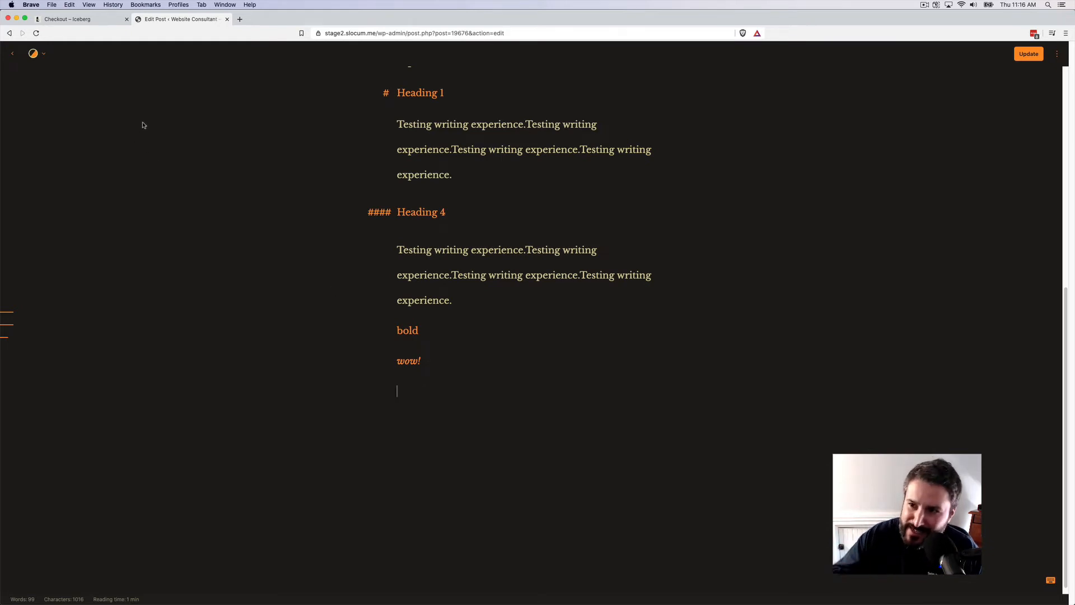
mouse_move(580, 241)
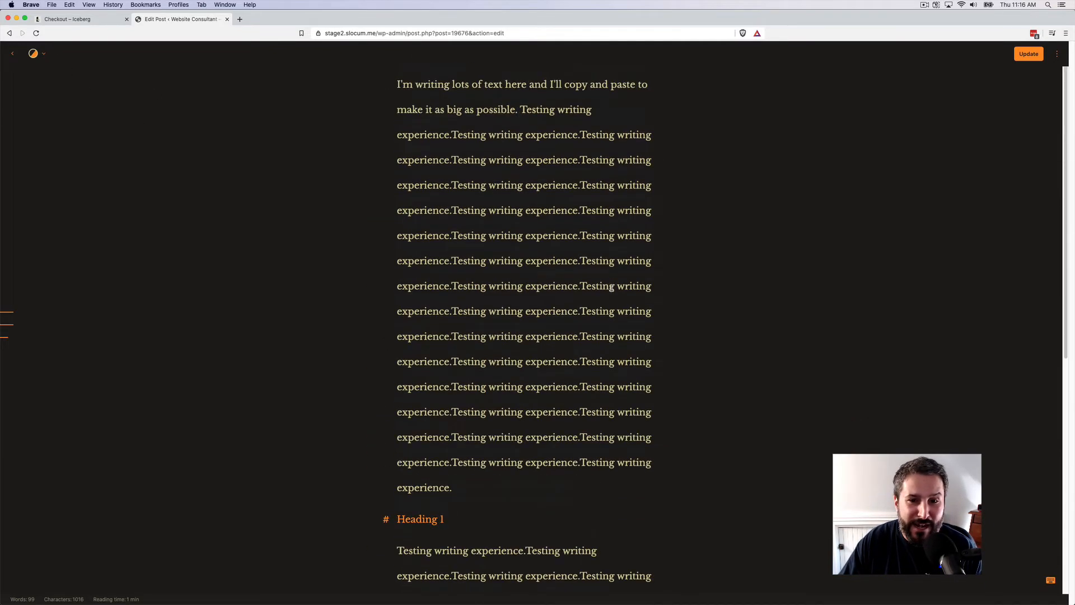
In Edit typography, shrink text slightly, adjust paragraph spacing, and widen lines to maximum.
click(41, 55)
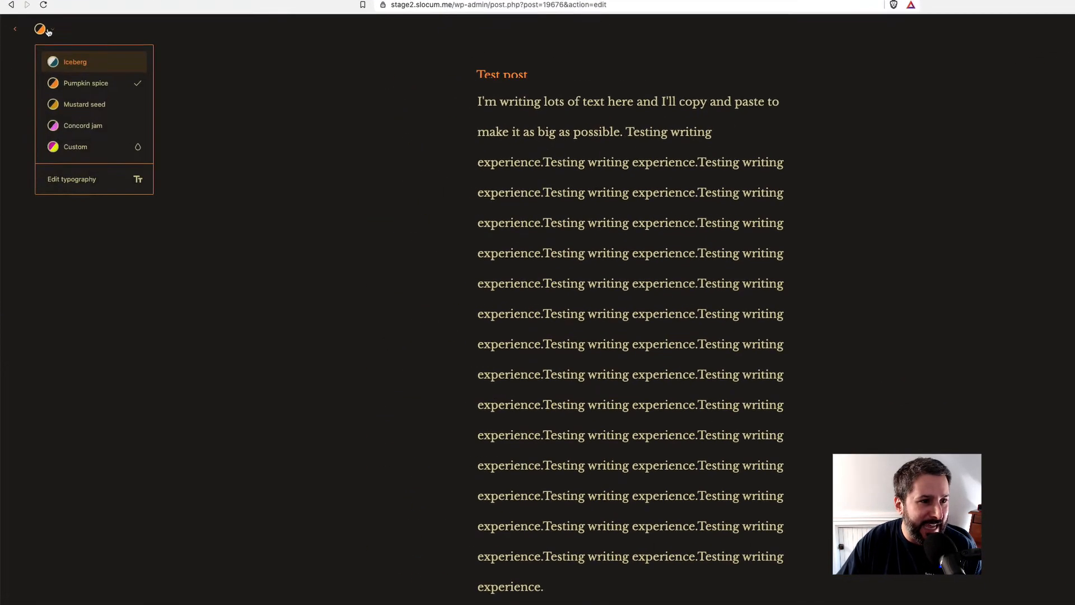
click(72, 180)
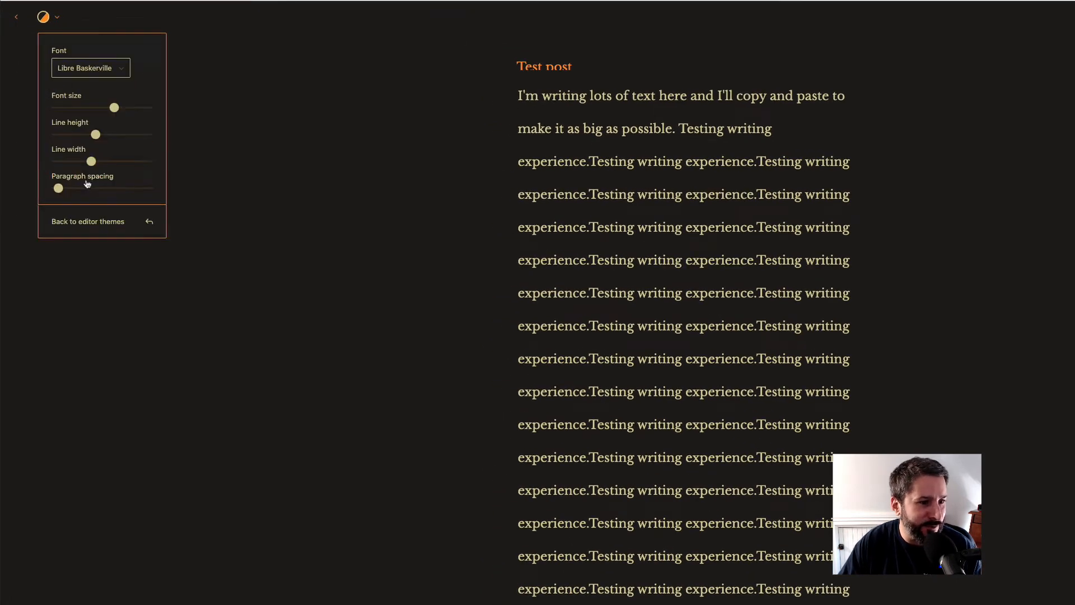
drag(114, 107, 110, 108)
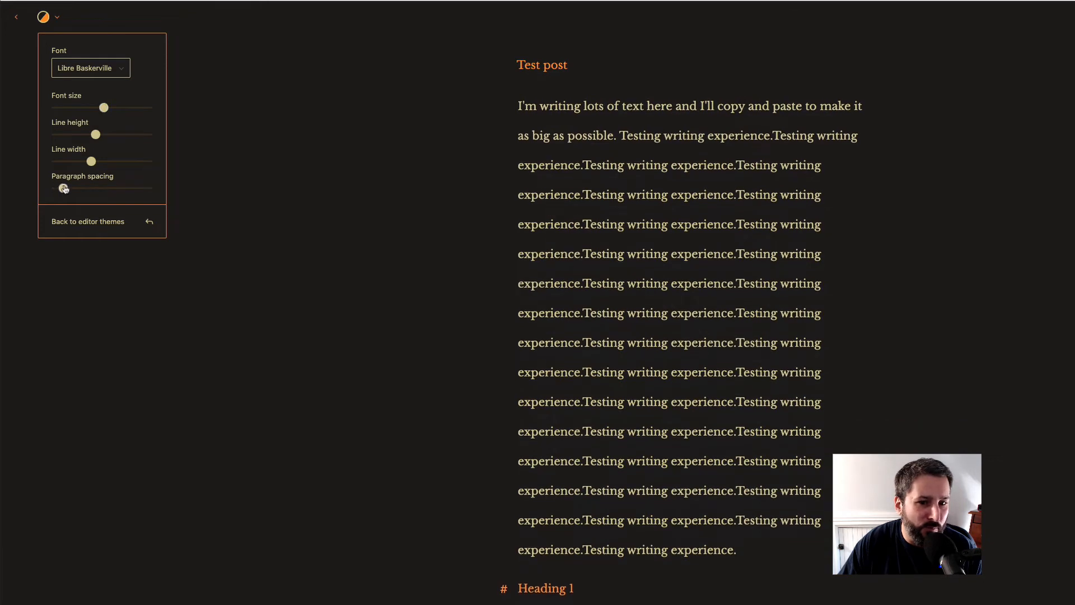
drag(91, 161, 63, 161)
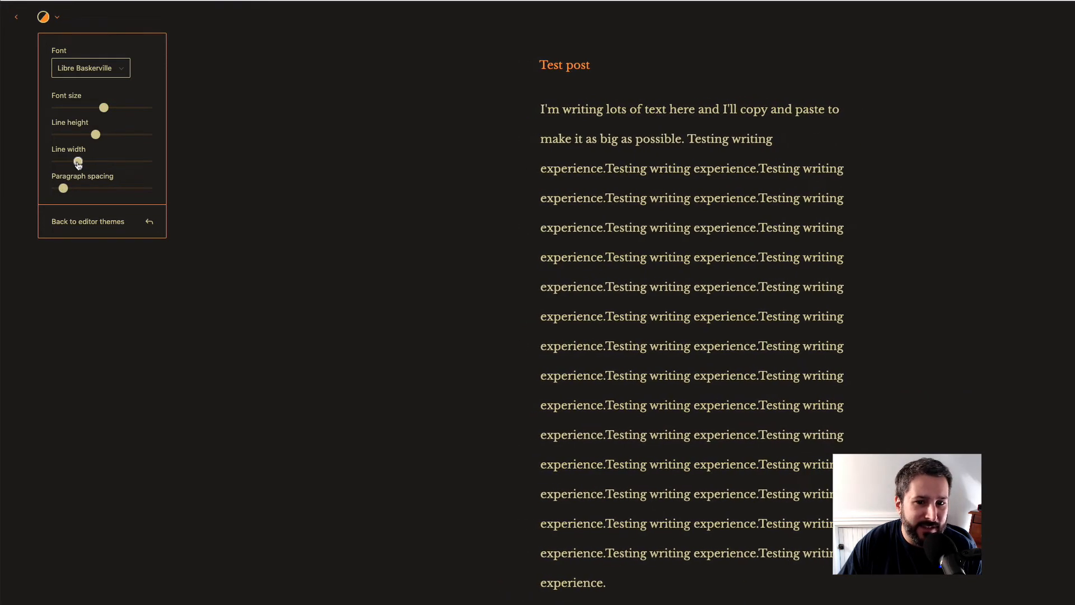
drag(72, 161, 107, 161)
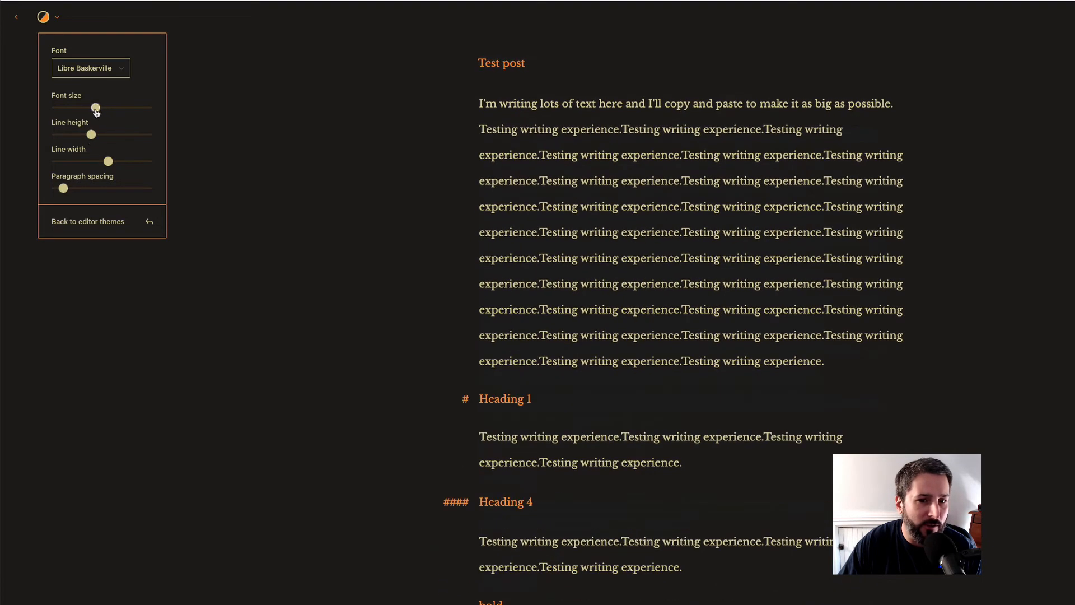
drag(95, 107, 91, 107)
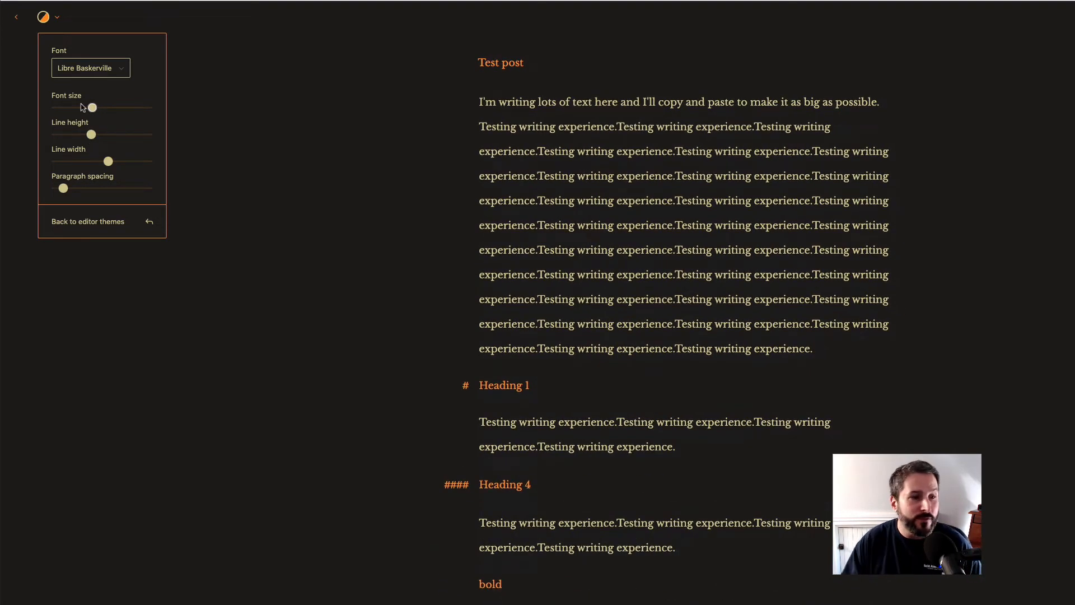
drag(108, 161, 123, 161)
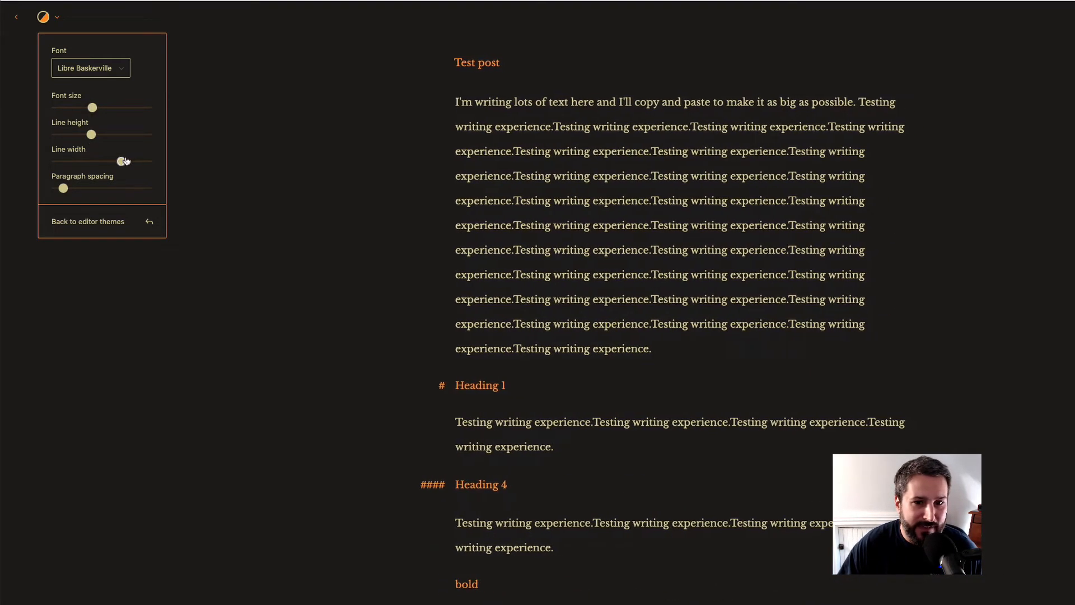
drag(123, 161, 147, 161)
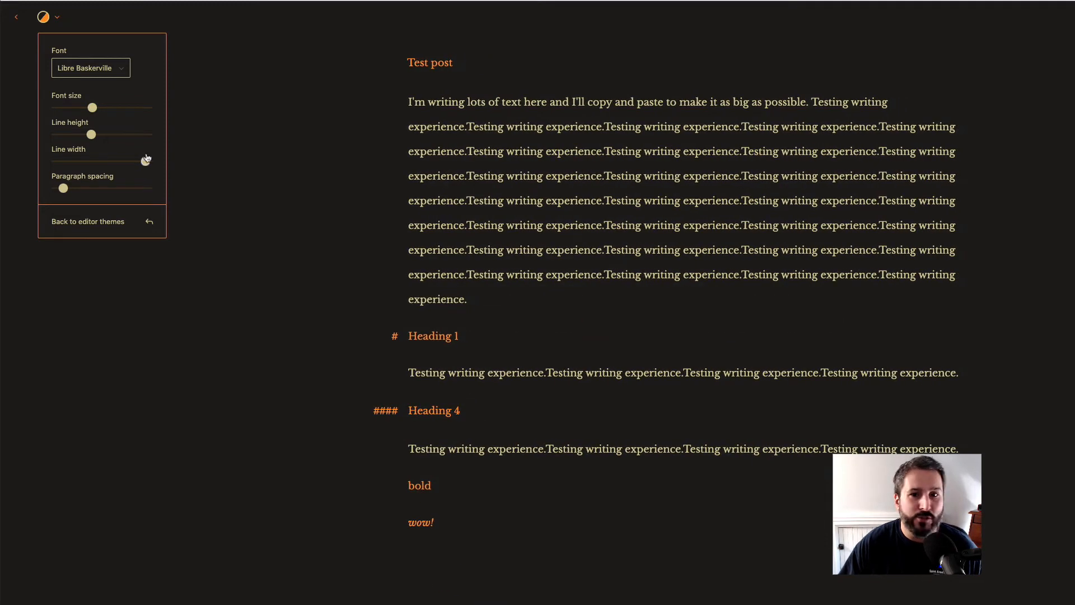
drag(123, 161, 144, 161)
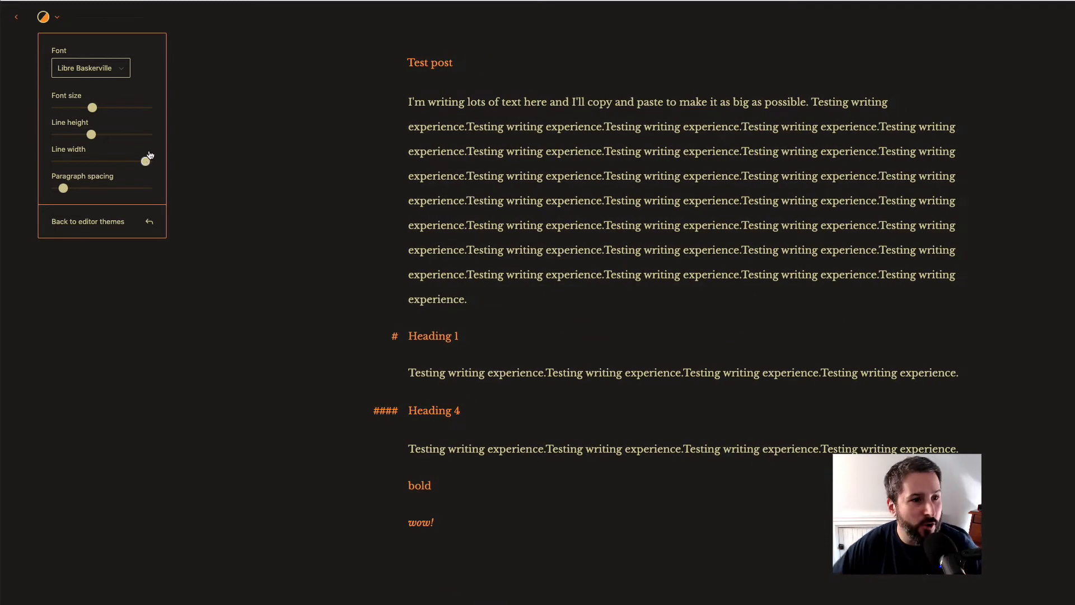
Set the editor font to System after briefly trying IBM Plex Mono.
click(90, 67)
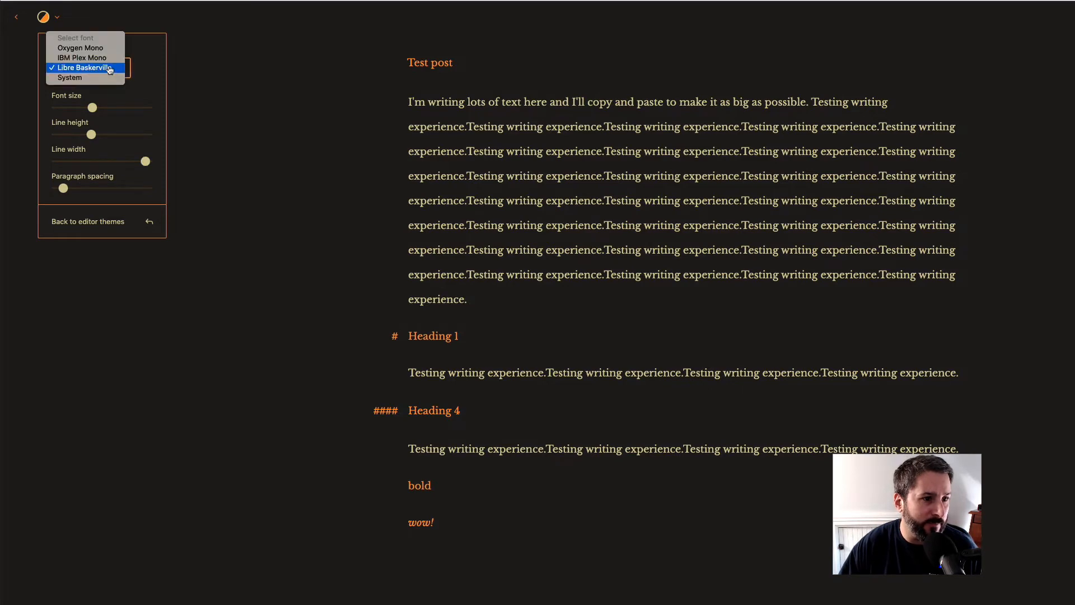
click(81, 58)
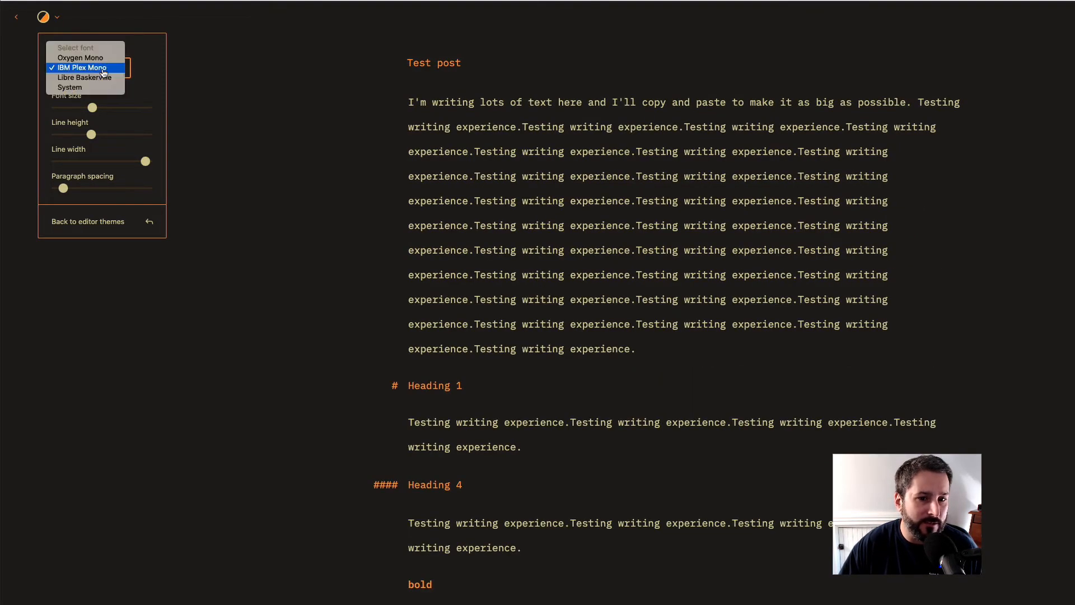
click(70, 87)
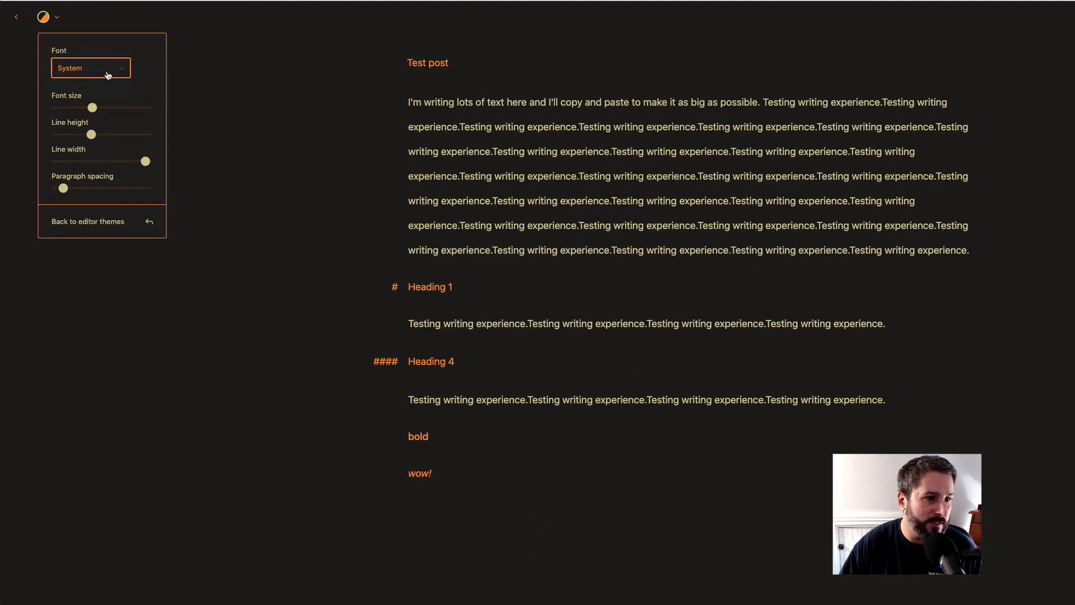
Preview the Iceberg, Mustard seed and Concord jam themes, then edit a Custom theme's accent colour.
click(57, 17)
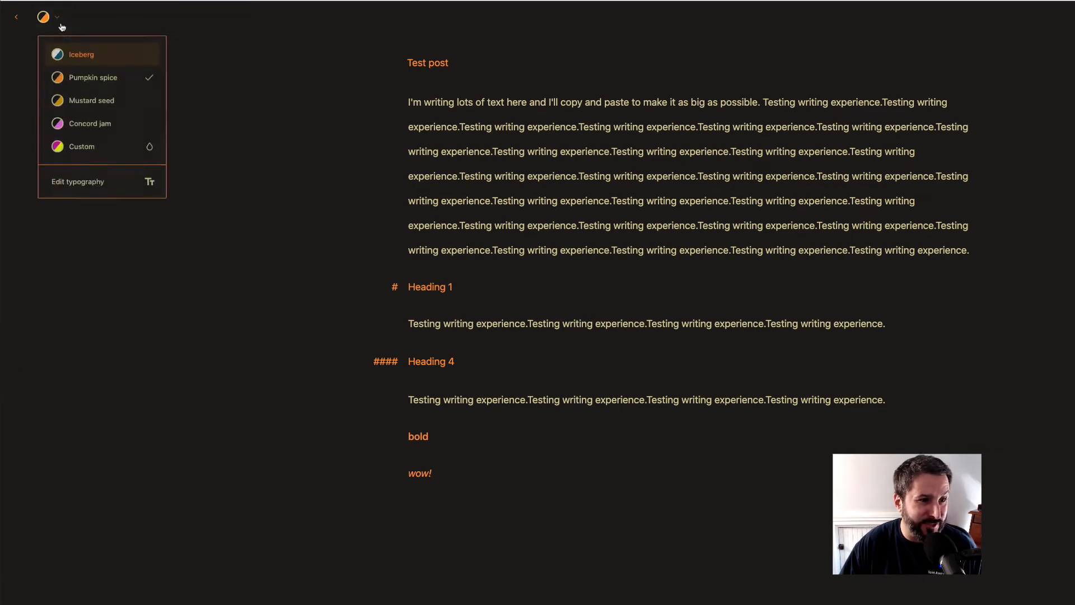
click(81, 54)
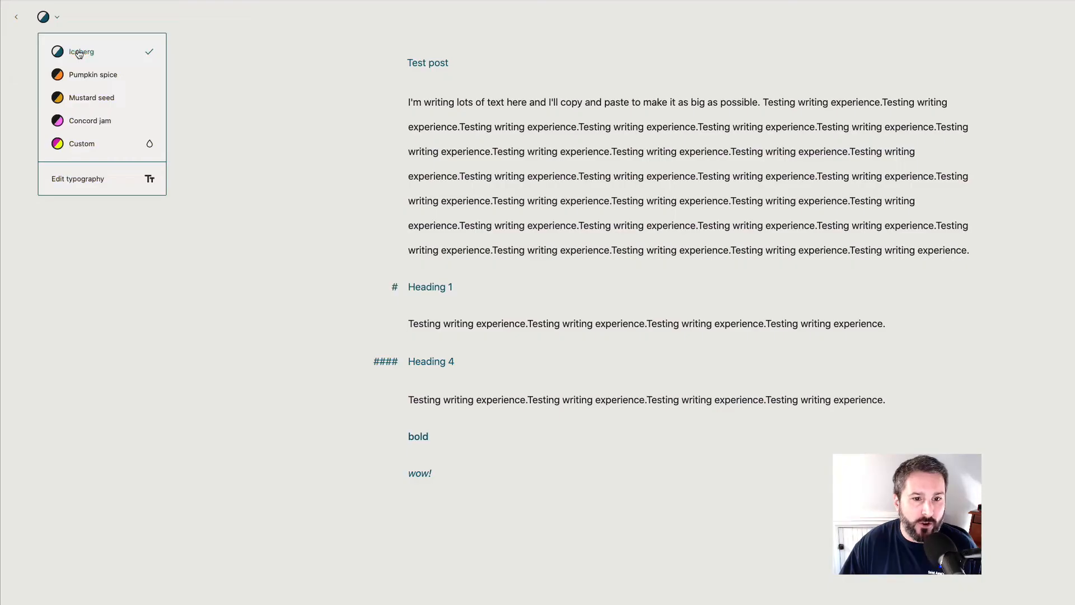
click(91, 98)
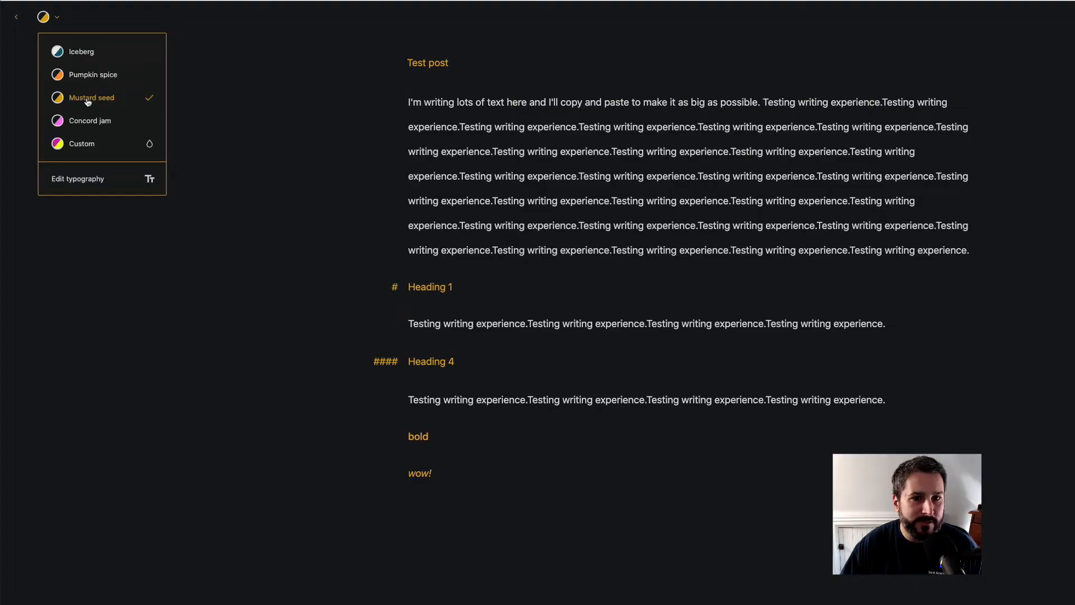
click(89, 120)
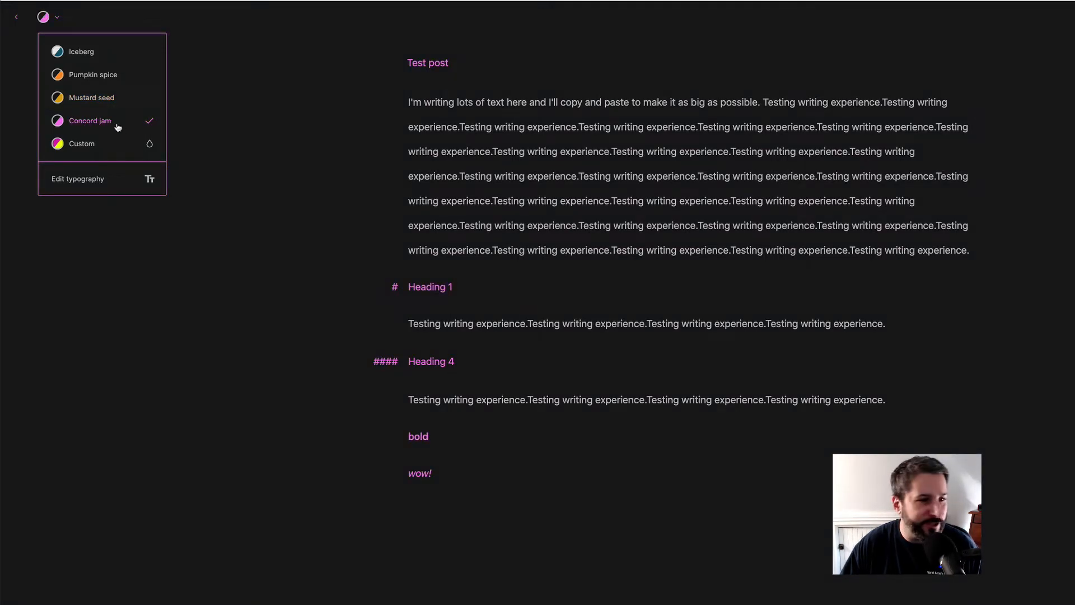
click(81, 143)
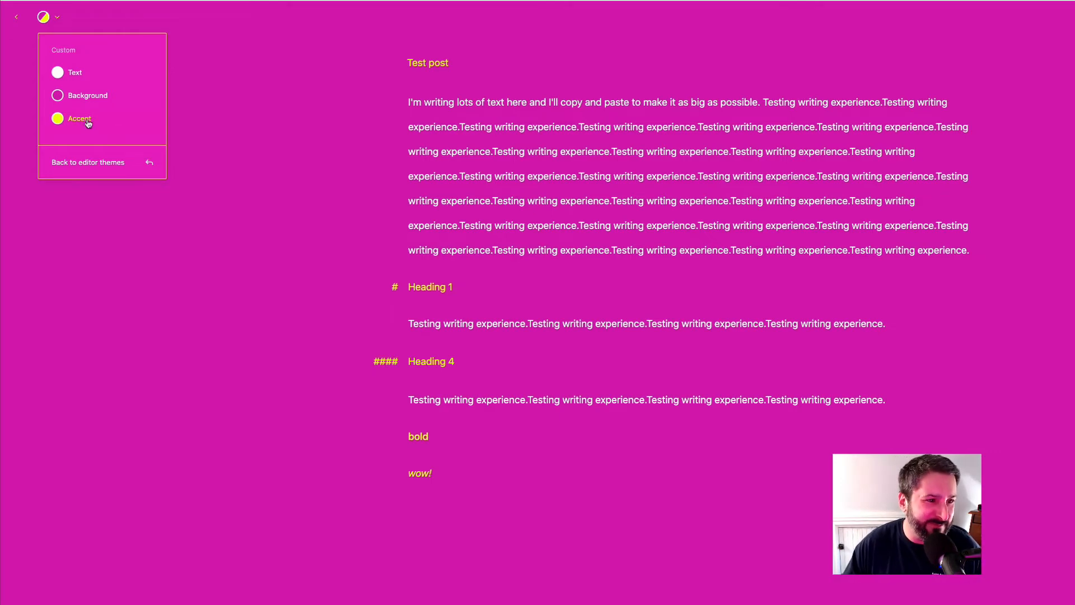
click(58, 118)
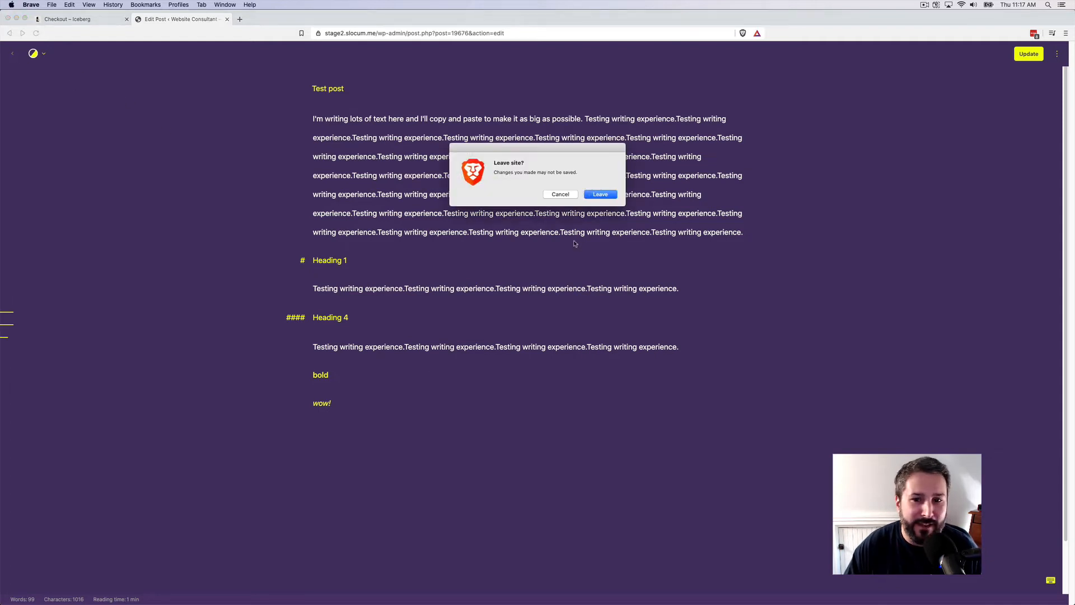
mouse_move(561, 195)
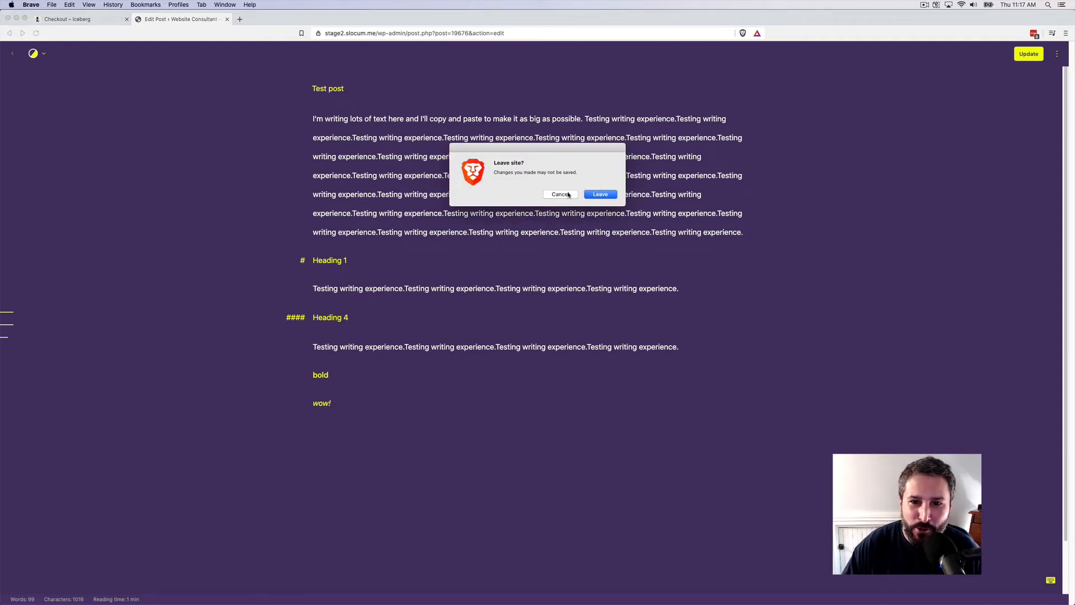
Update the Test post and go back to the All Posts list.
click(560, 194)
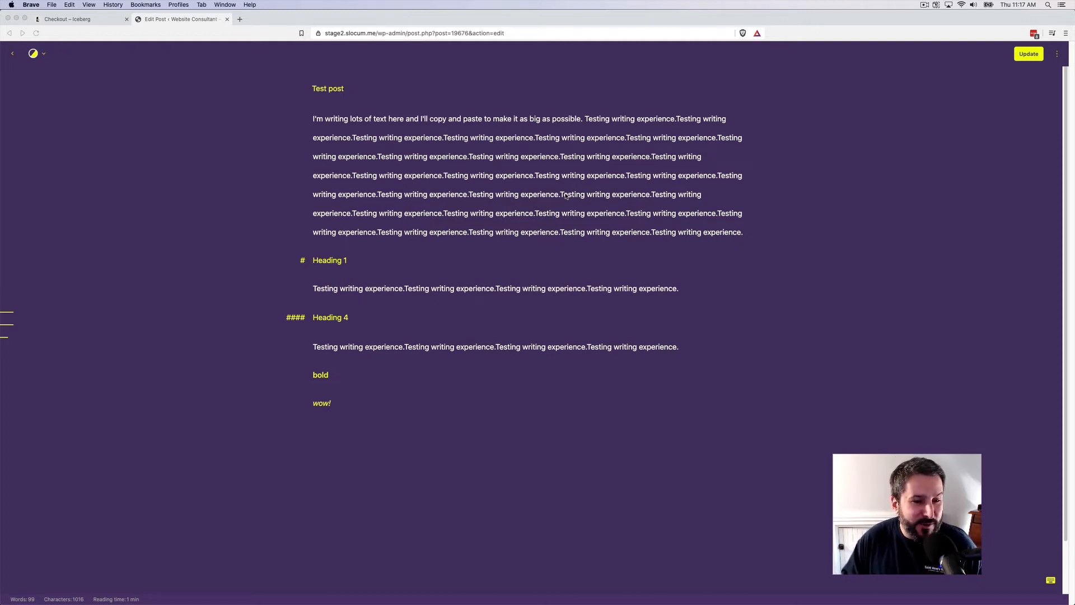
mouse_move(595, 171)
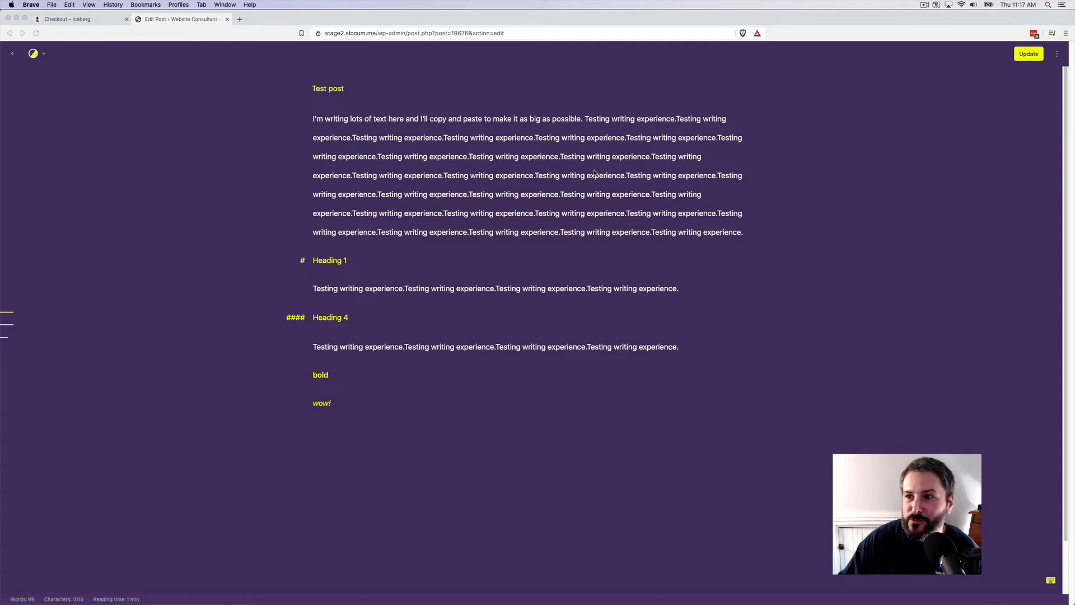
click(1024, 54)
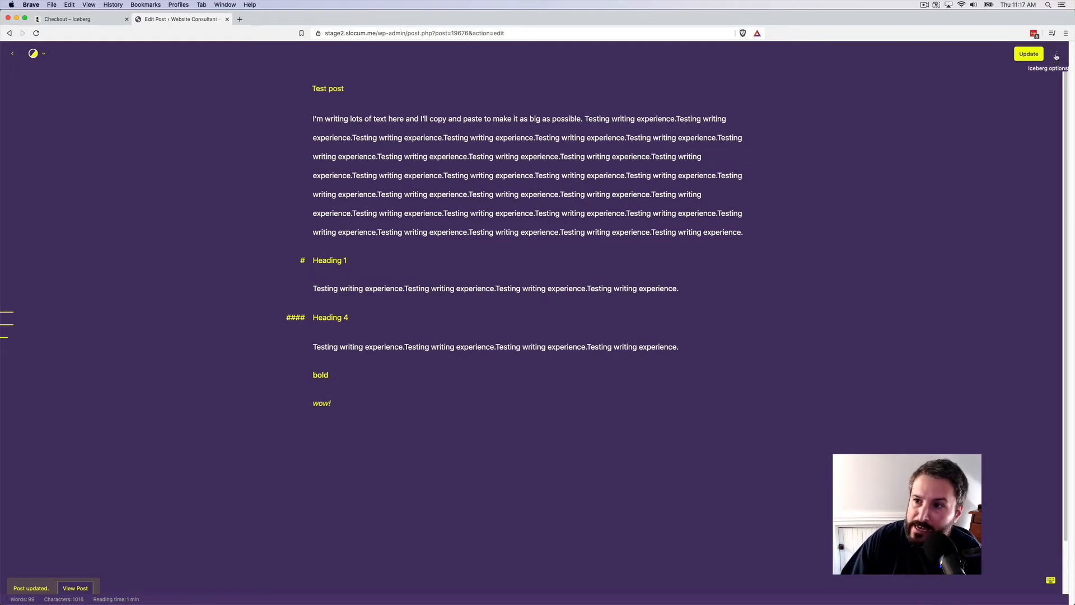
click(1057, 54)
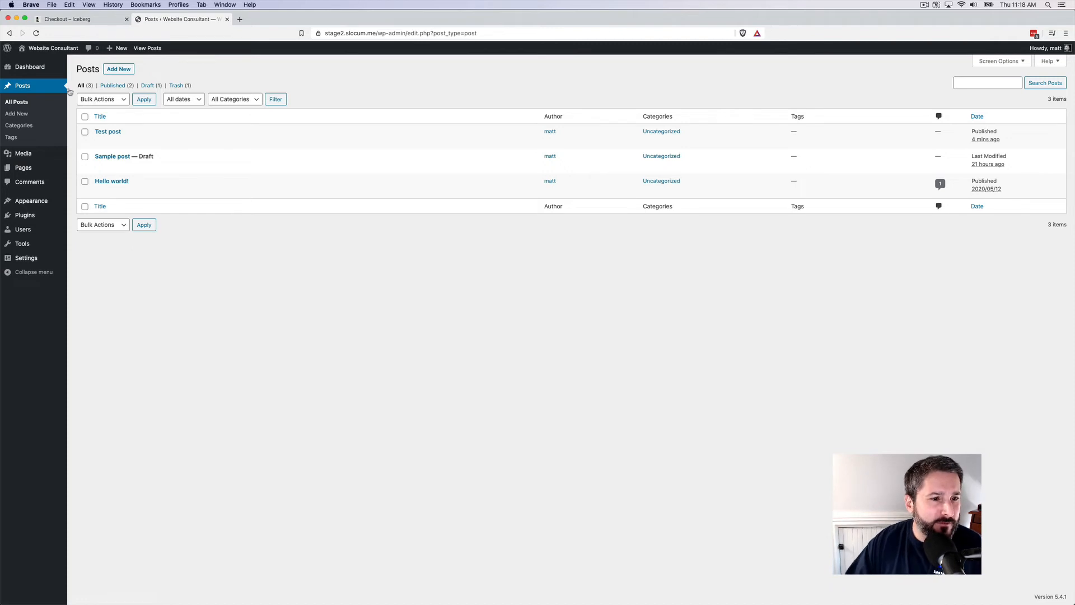
mouse_move(104, 191)
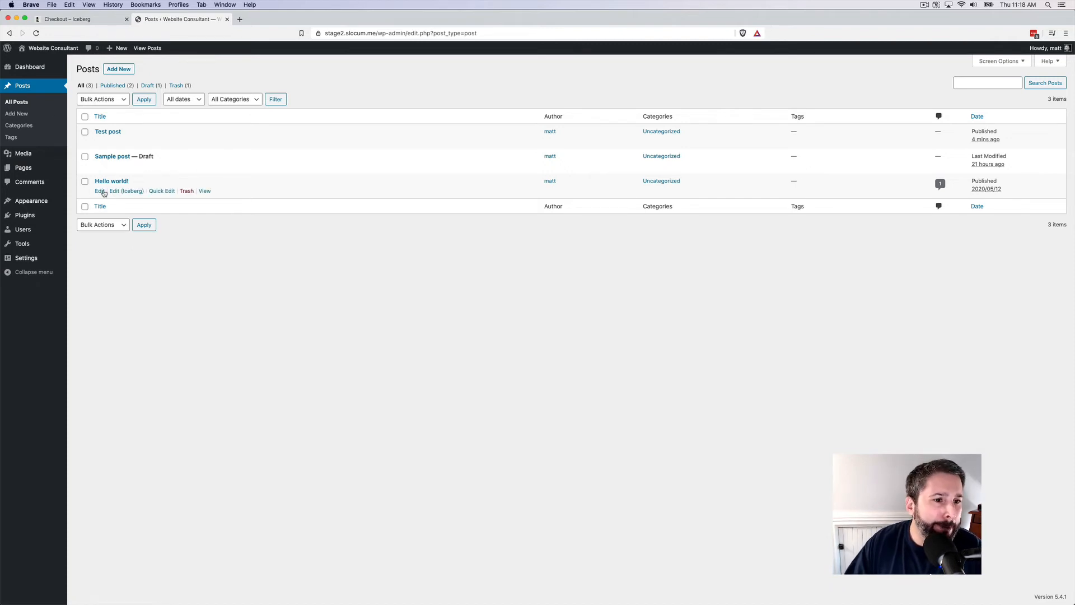
Edit the Hello world! post from the Posts list.
click(99, 190)
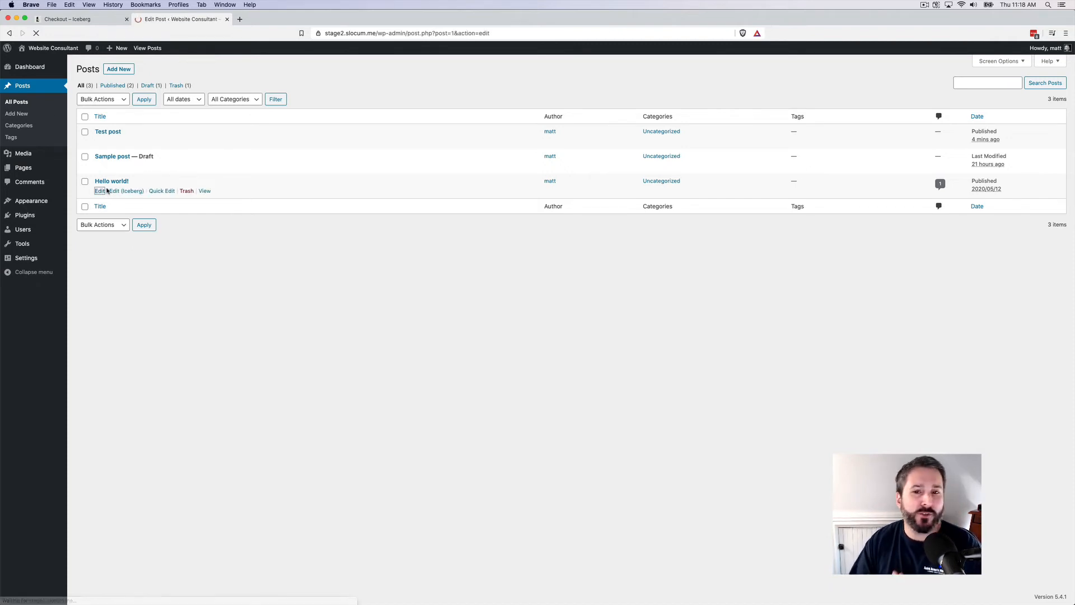
click(99, 191)
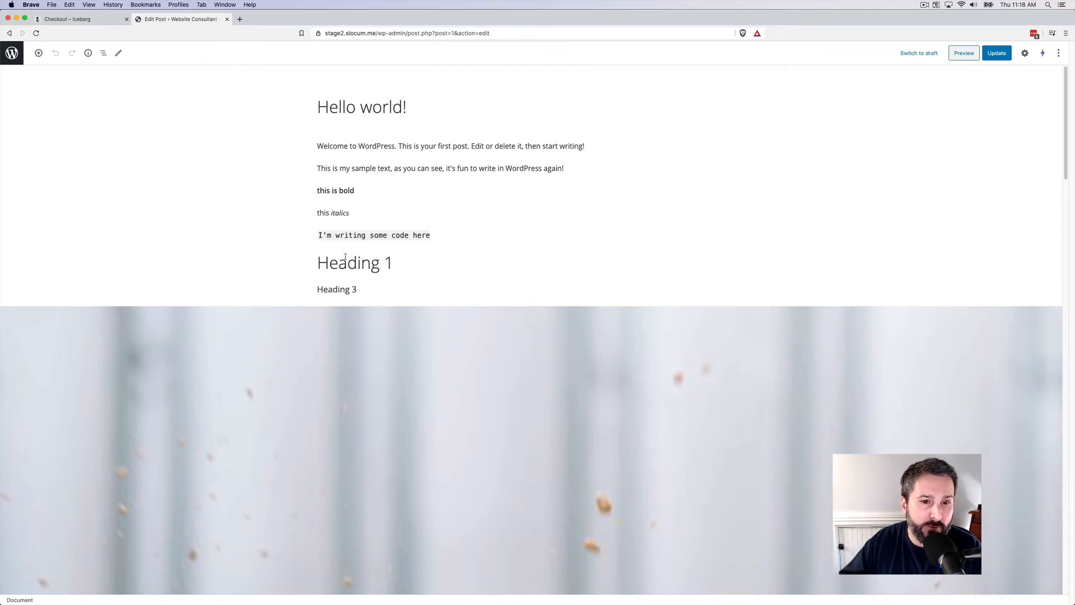
Scroll through Hello world!'s blocks, selecting the WordPress quote, down to the embedded video.
scroll(down, 3)
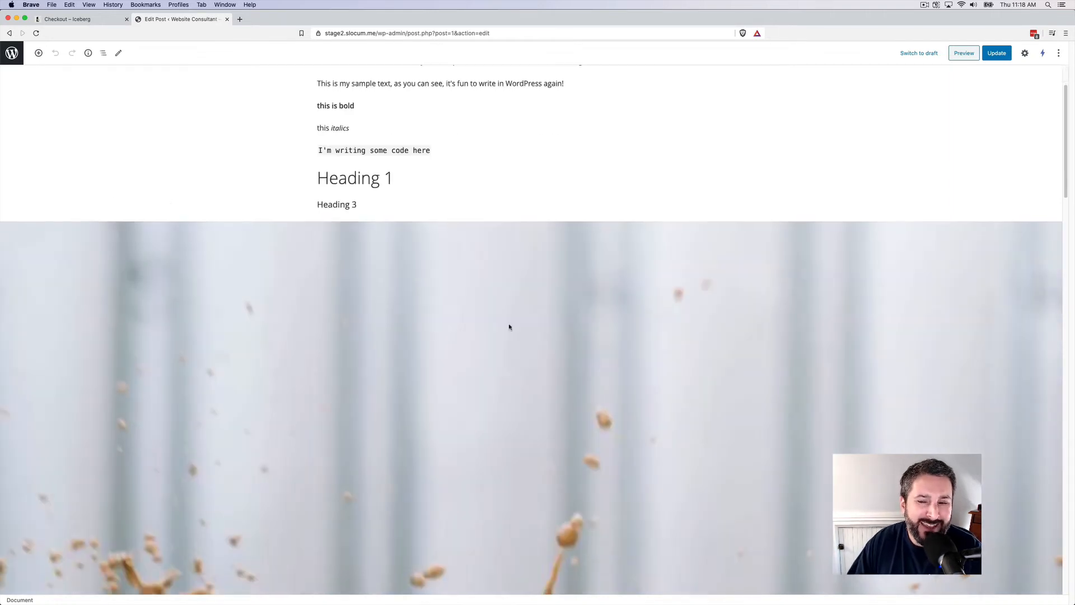
scroll(down, 3)
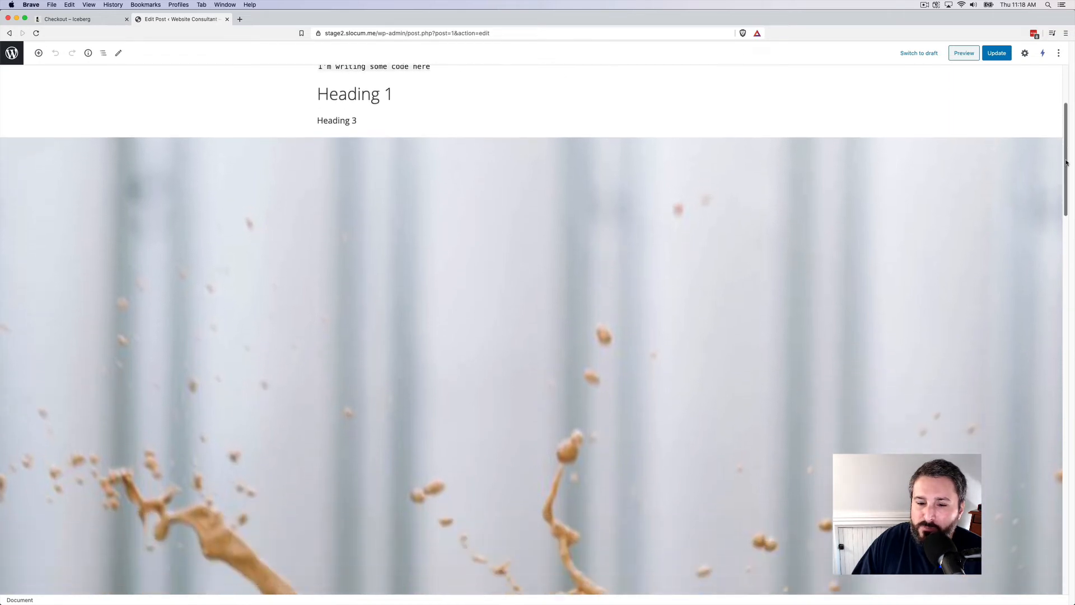
scroll(down, 3)
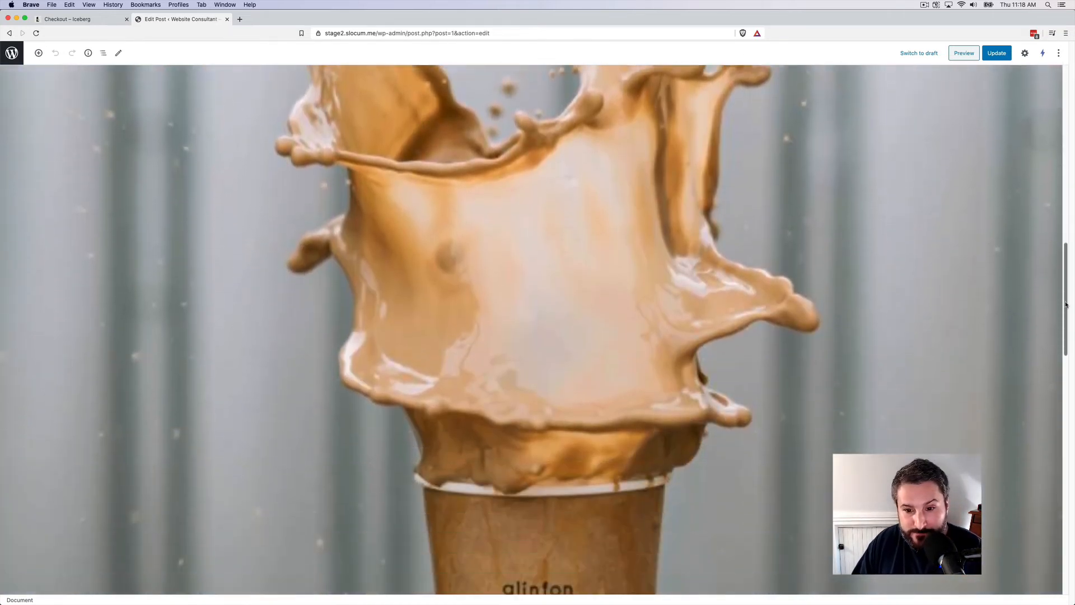
scroll(down, 3)
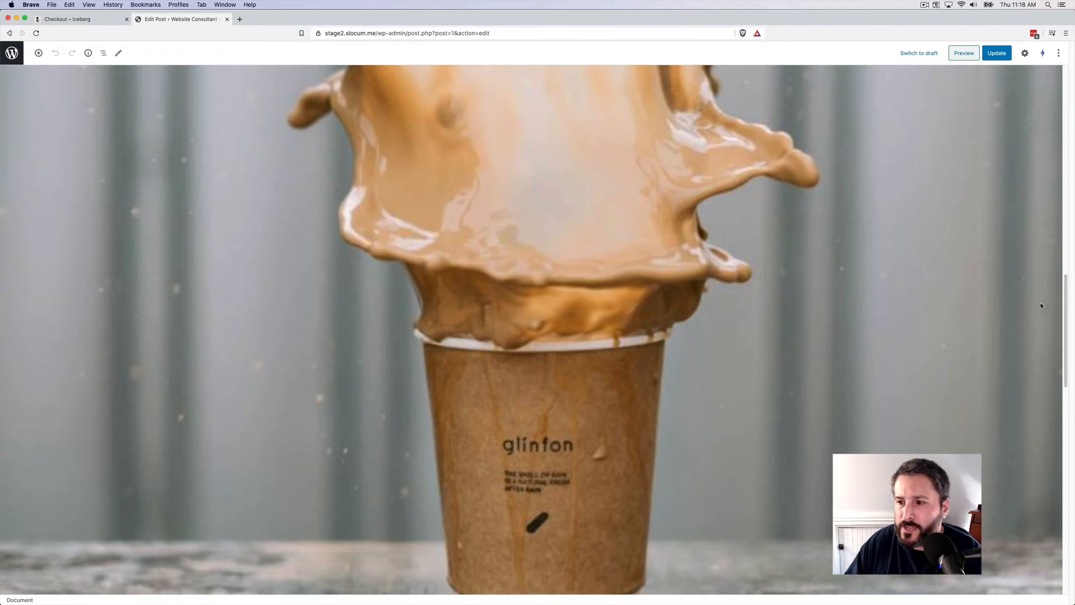
scroll(down, 3)
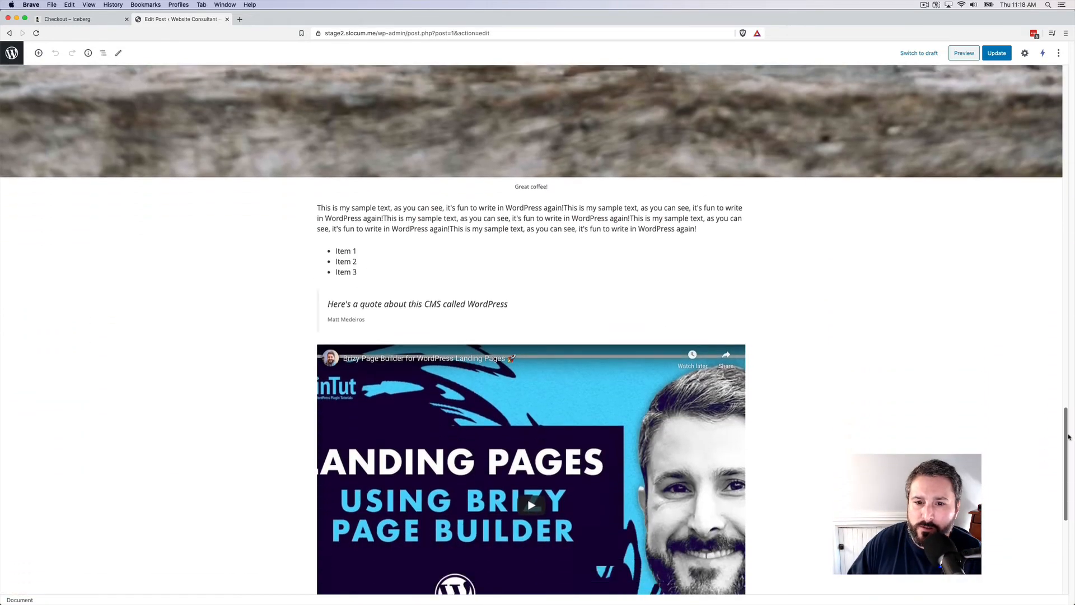
click(346, 250)
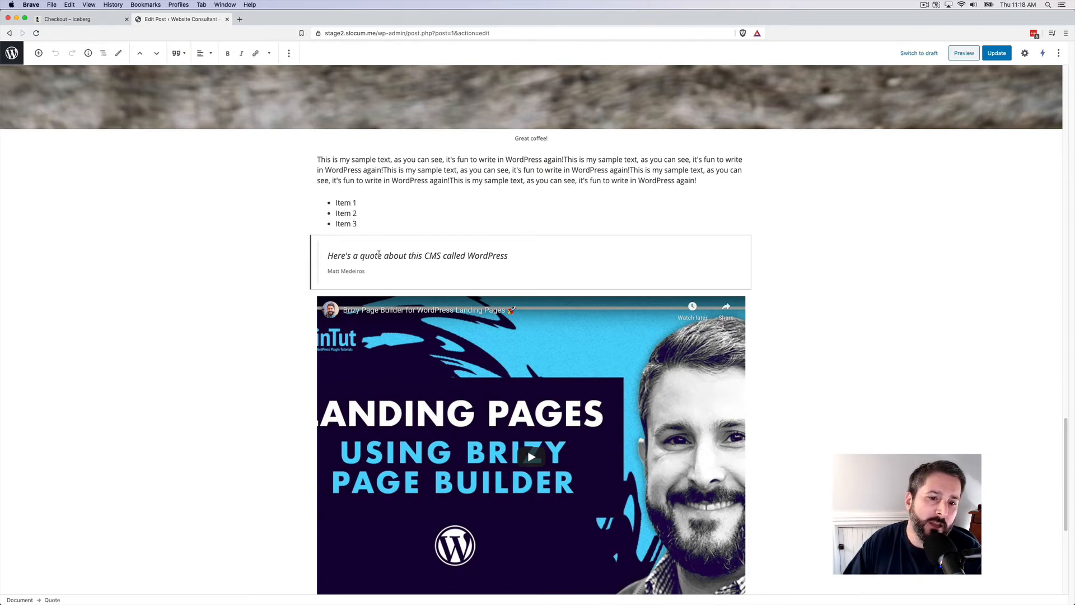
scroll(down, 3)
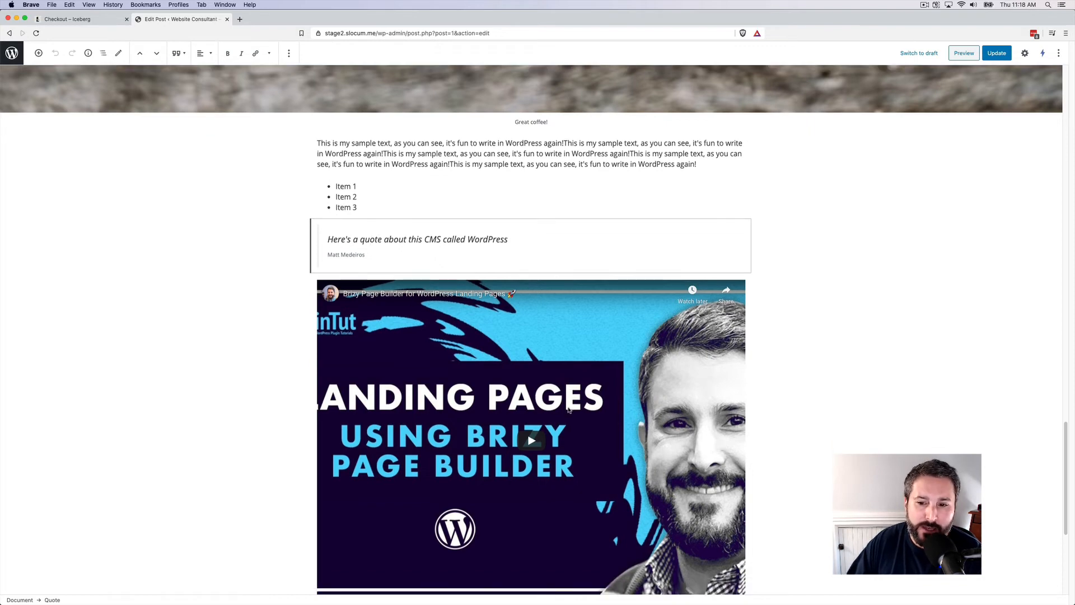
scroll(down, 3)
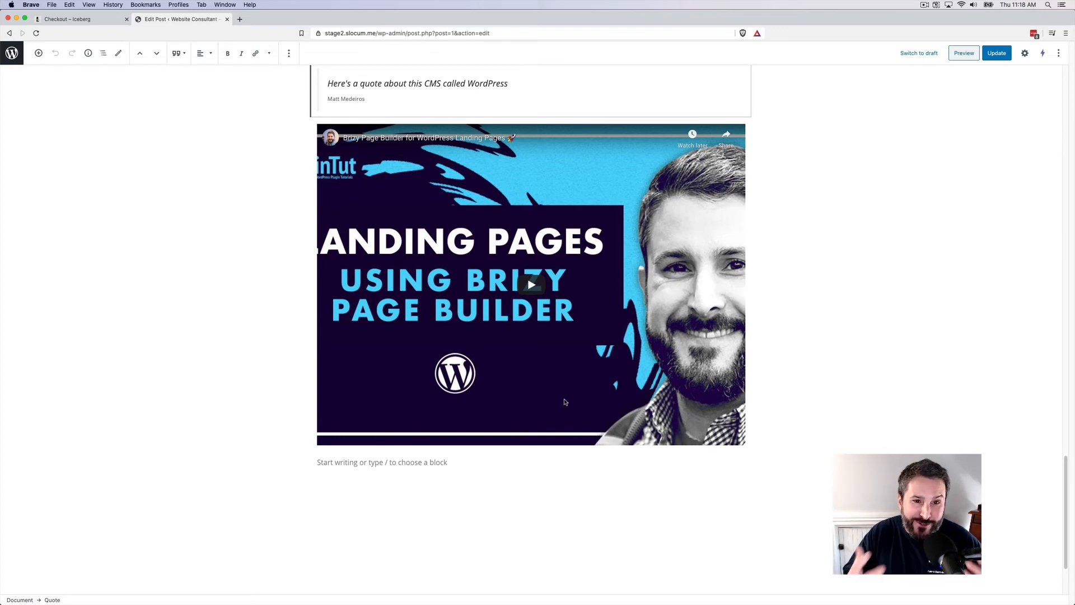
mouse_move(890, 227)
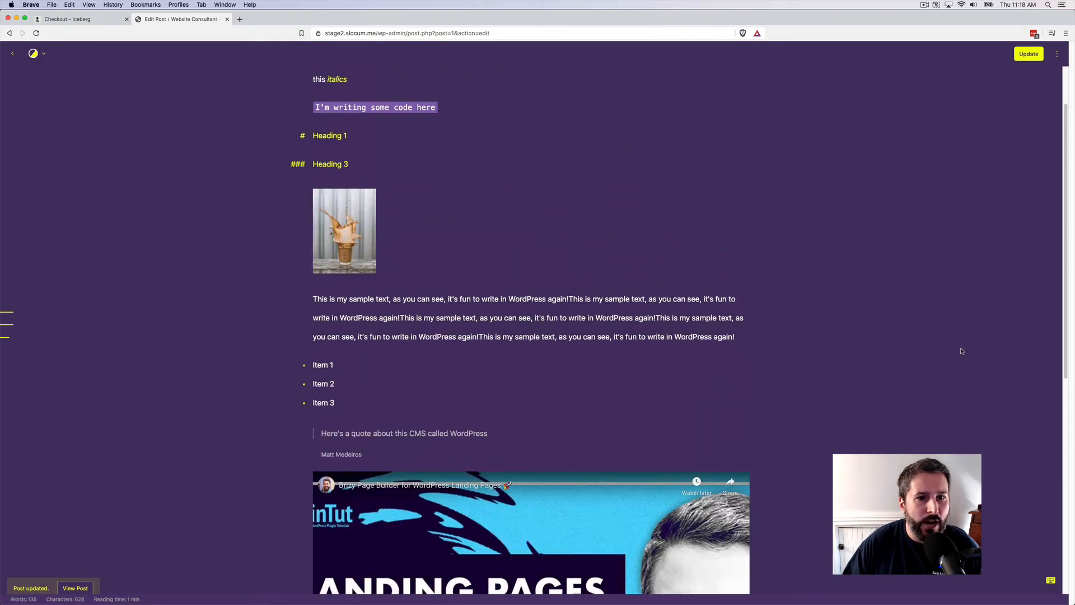
scroll(down, 3)
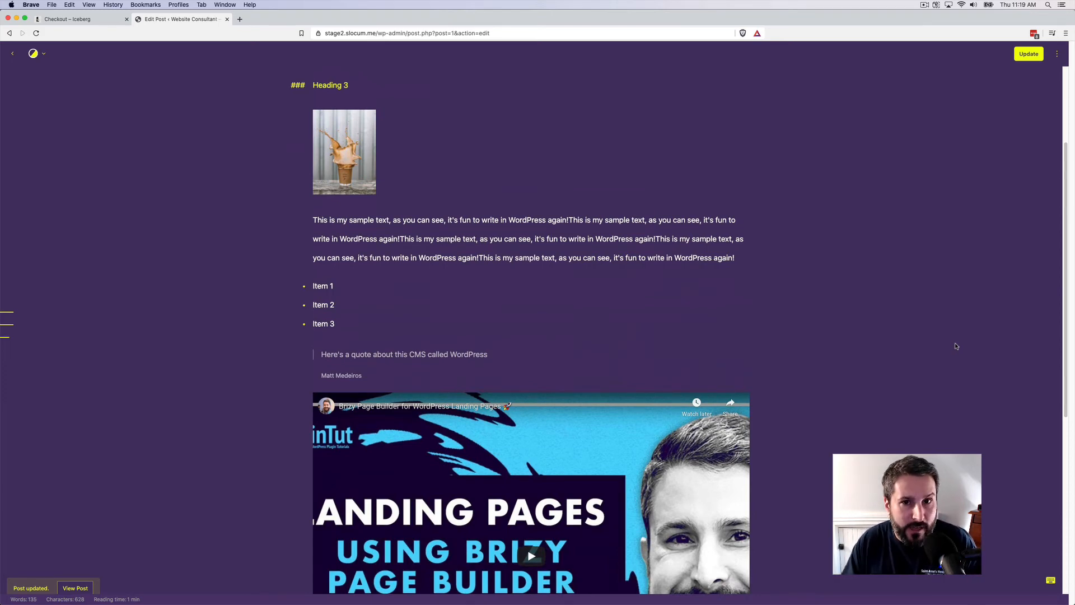
scroll(down, 3)
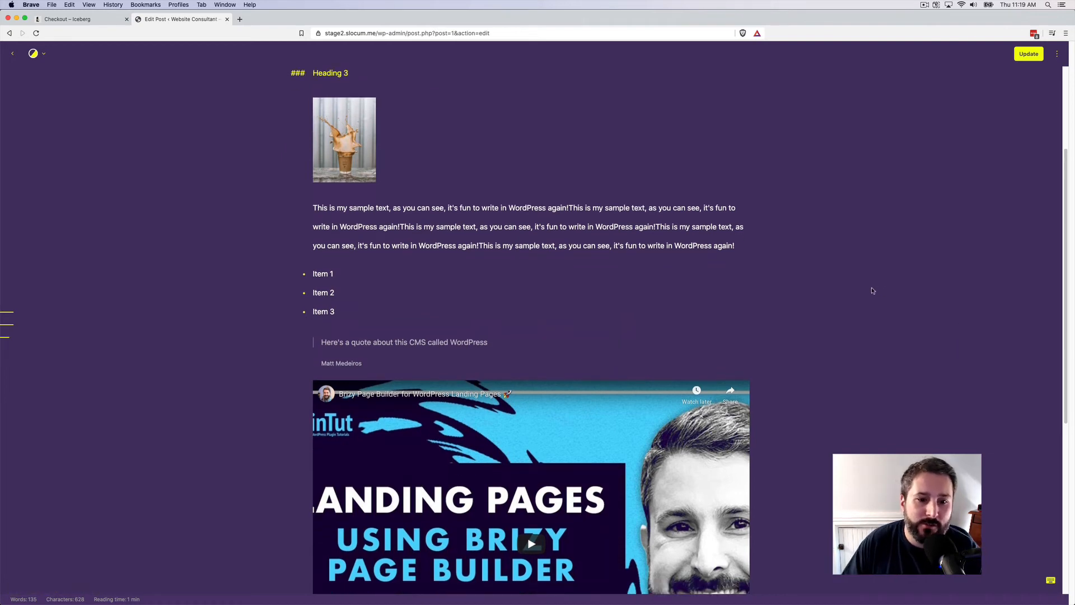
scroll(down, 3)
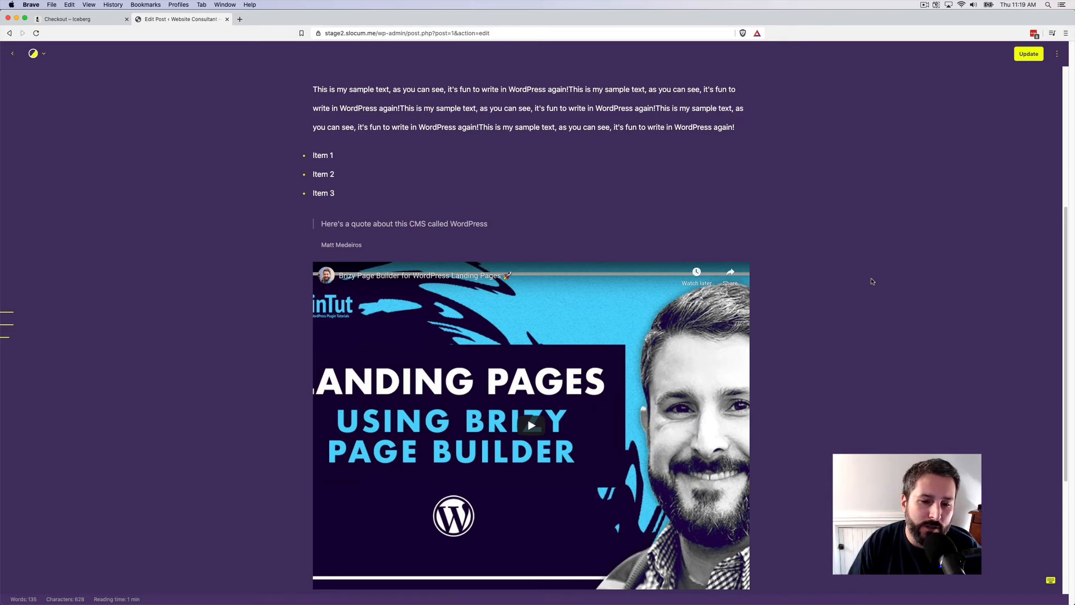
mouse_move(853, 280)
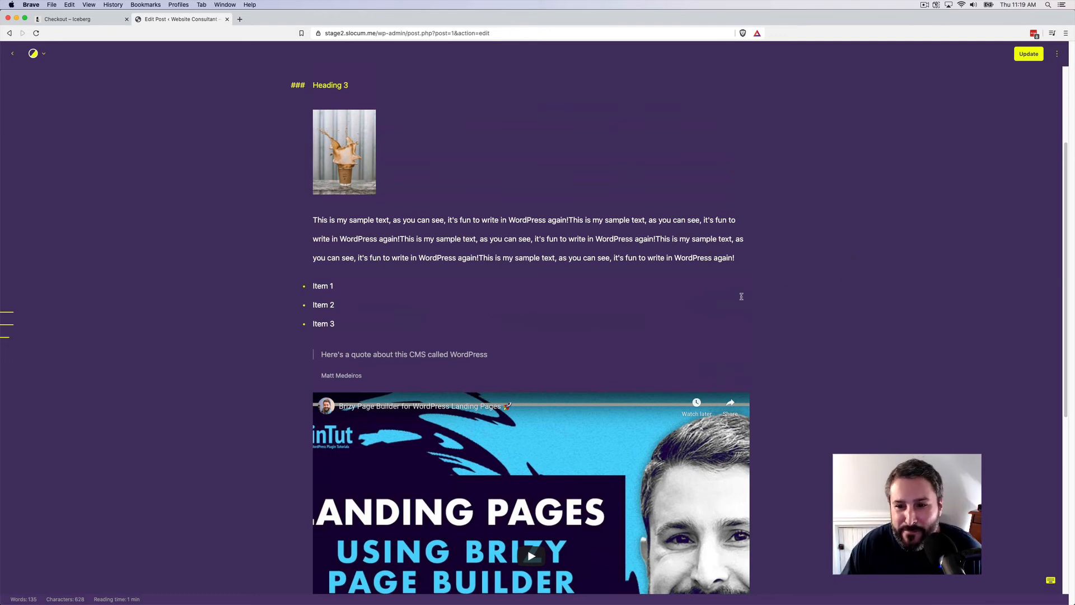
scroll(down, 3)
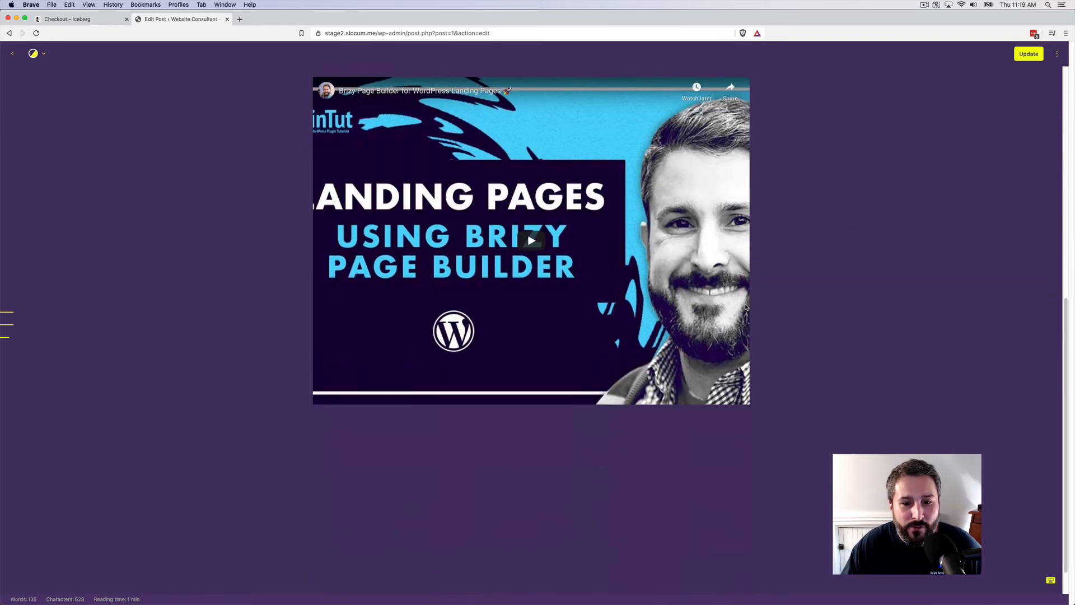
scroll(down, 3)
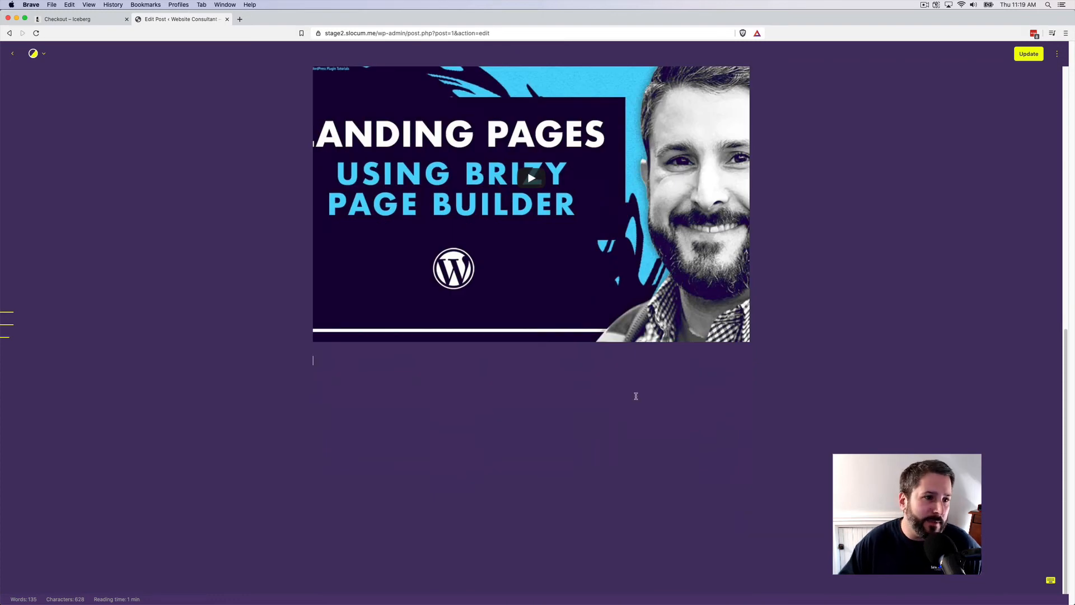
mouse_move(47, 331)
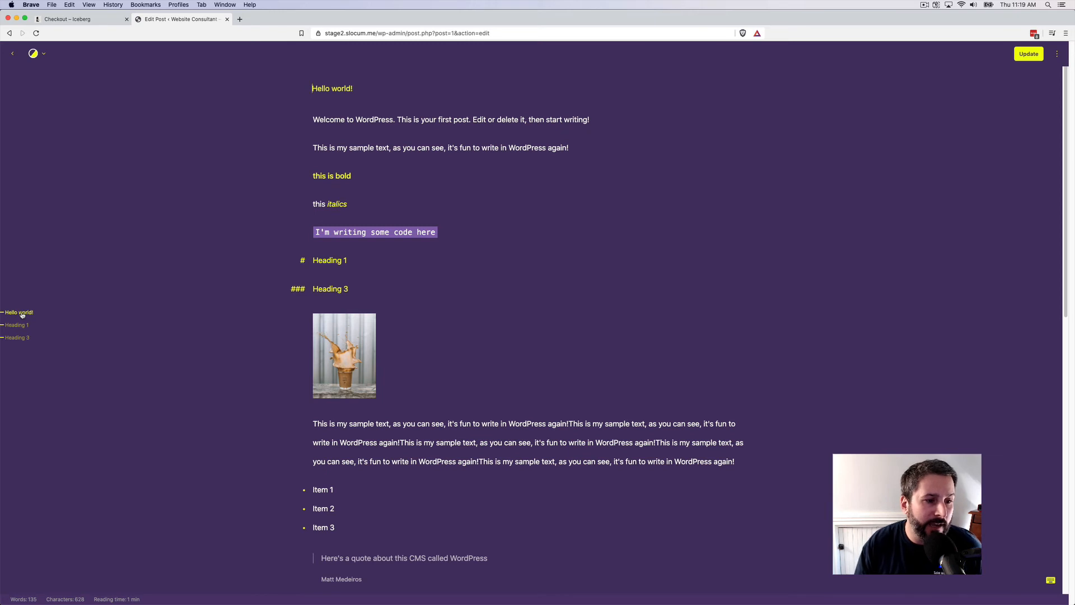
scroll(down, 3)
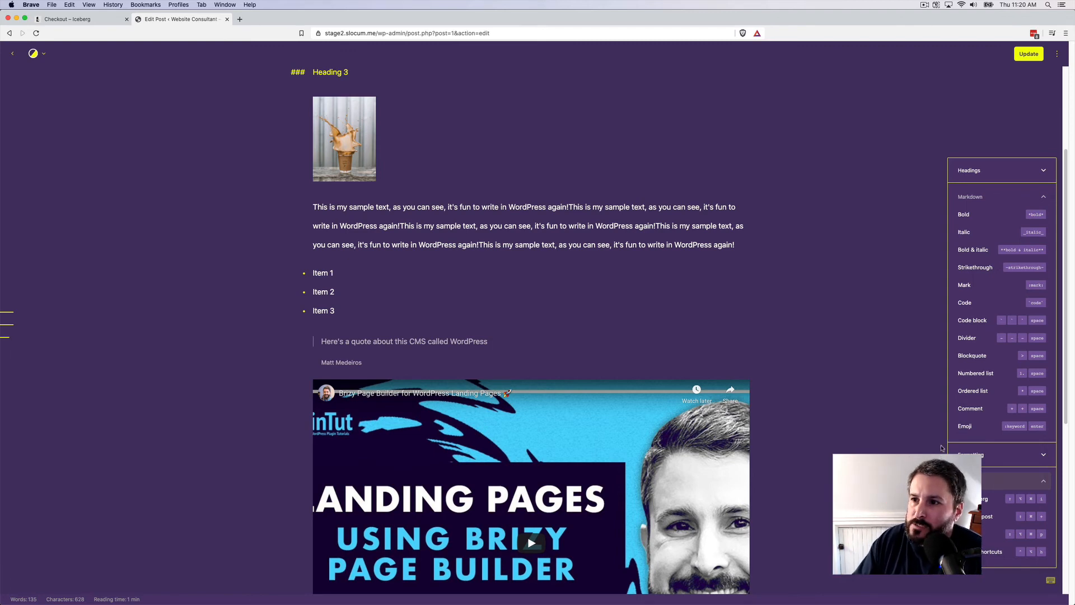
mouse_move(994, 279)
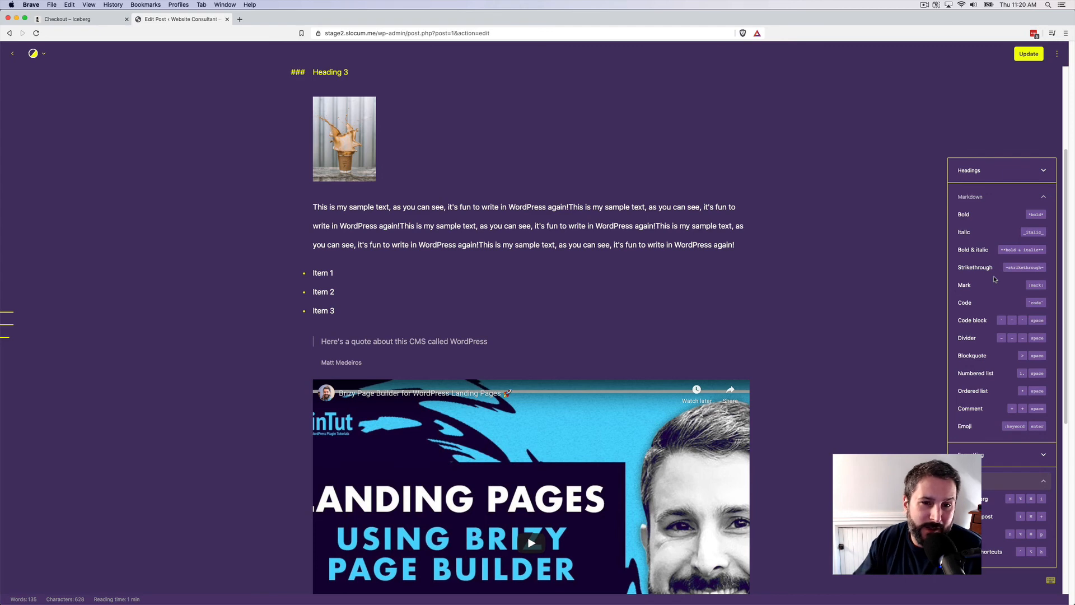
Switch Iceberg from the dark purple theme to the light theme.
click(32, 55)
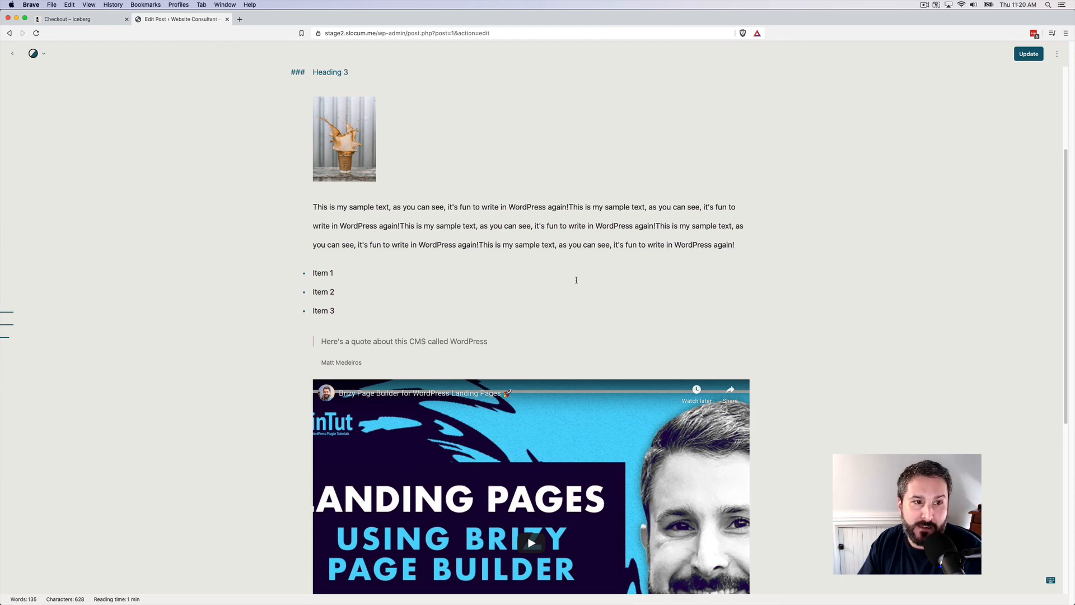
Go from the Checkout – Iceberg tab to the homepage demo typing 'Buy Iceberg today for $49.'.
click(72, 20)
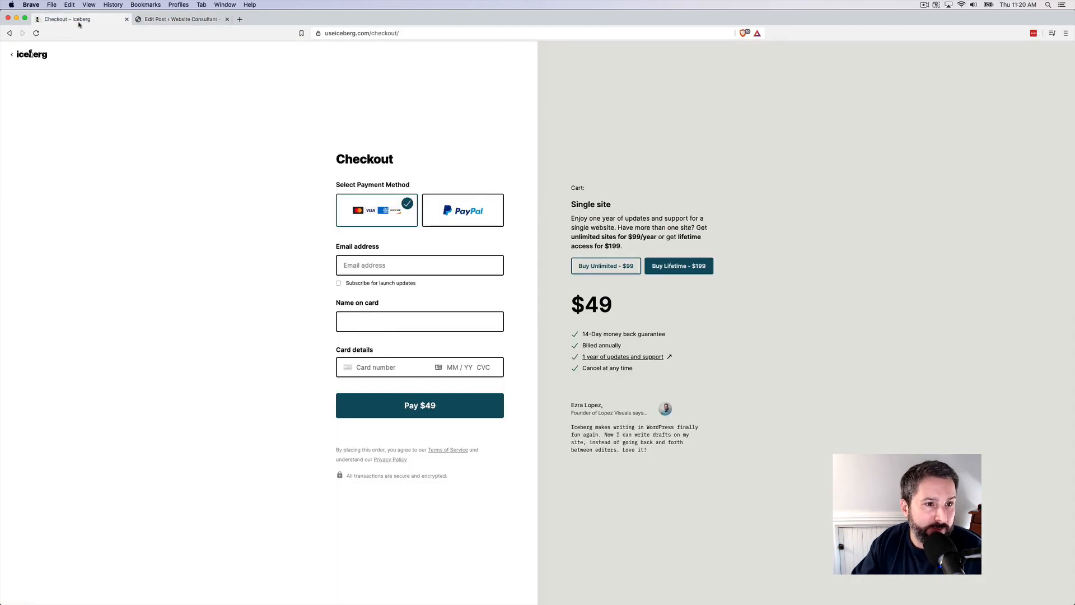
click(29, 55)
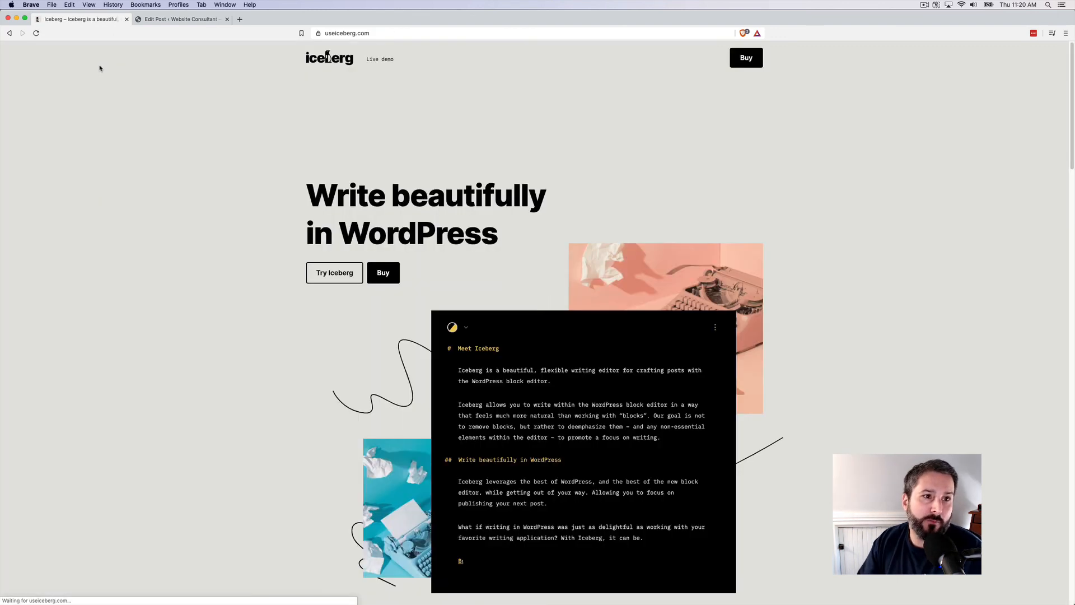
text(Buy Iceberg today for)
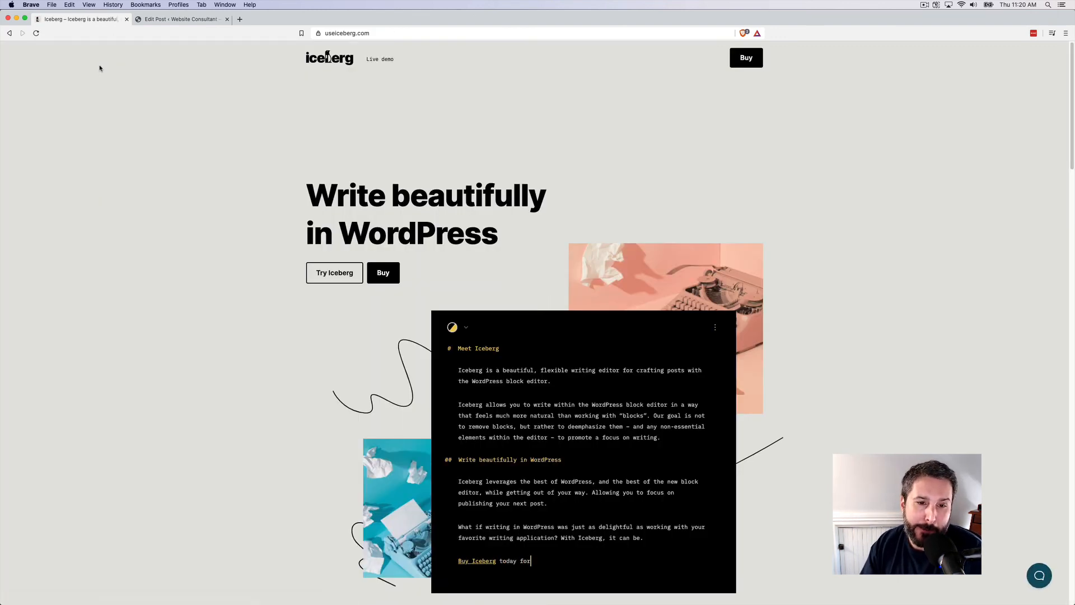
text($49.)
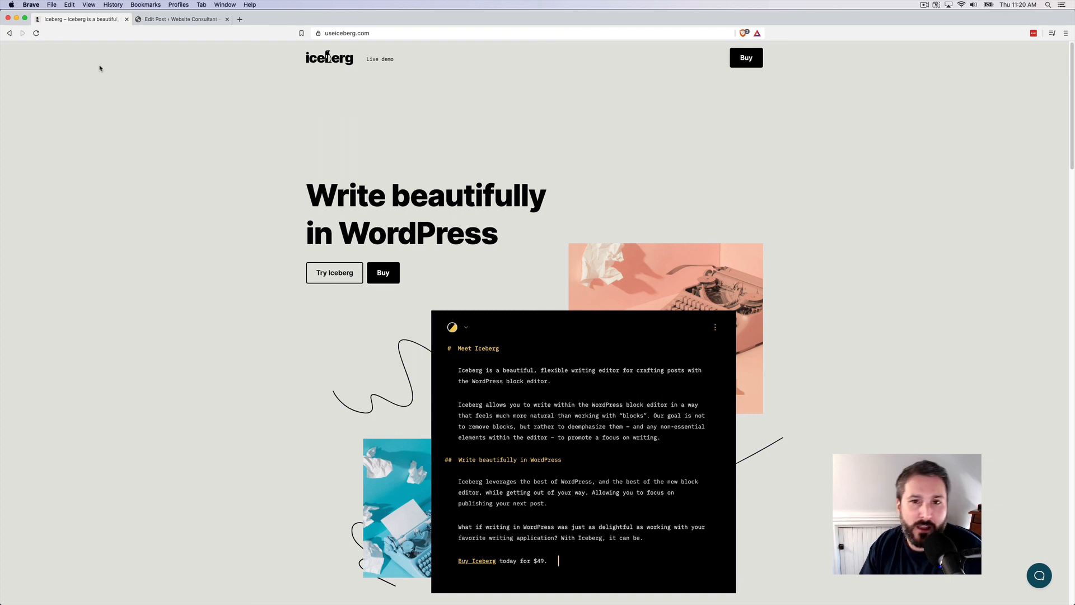